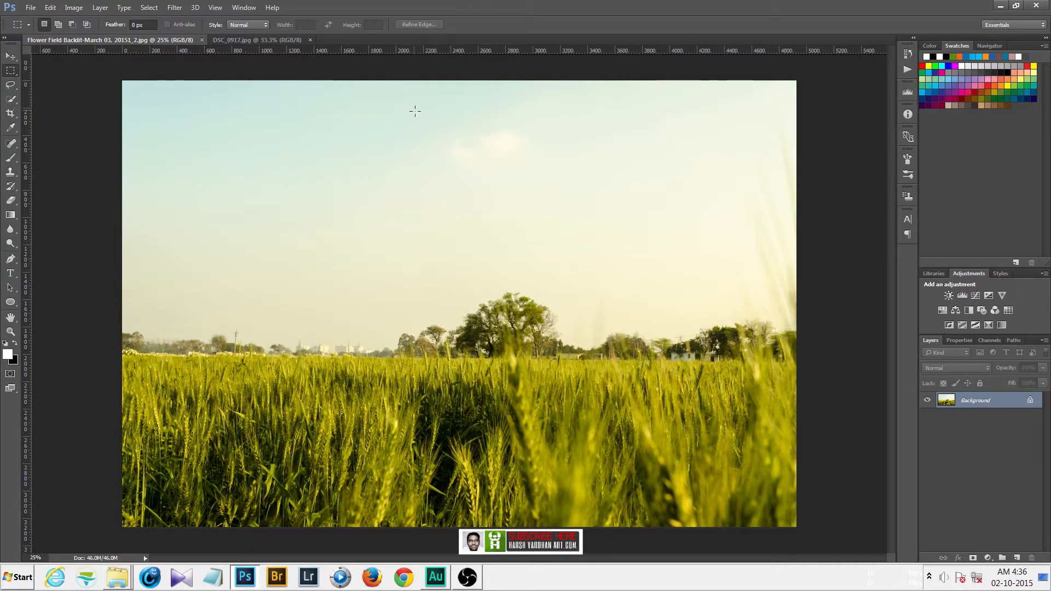
pyautogui.moveTo(319, 266)
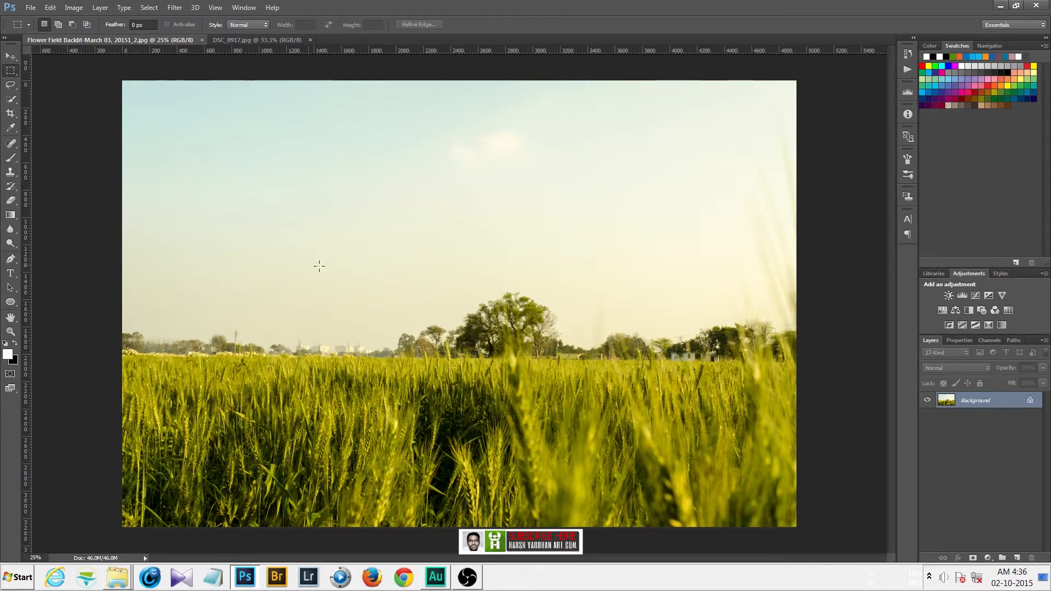
pyautogui.moveTo(557, 193)
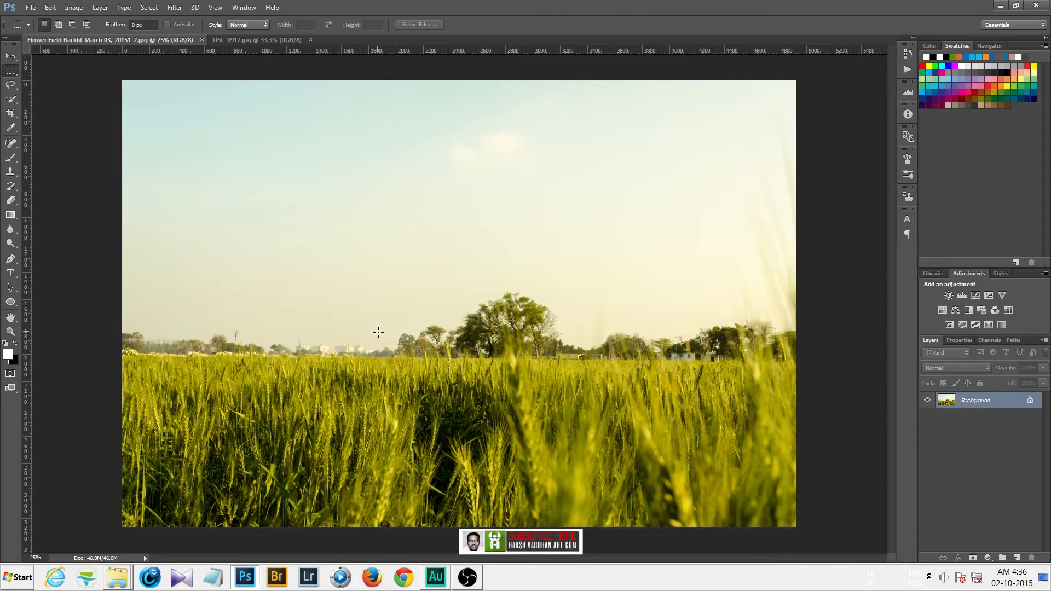
pyautogui.moveTo(379, 272)
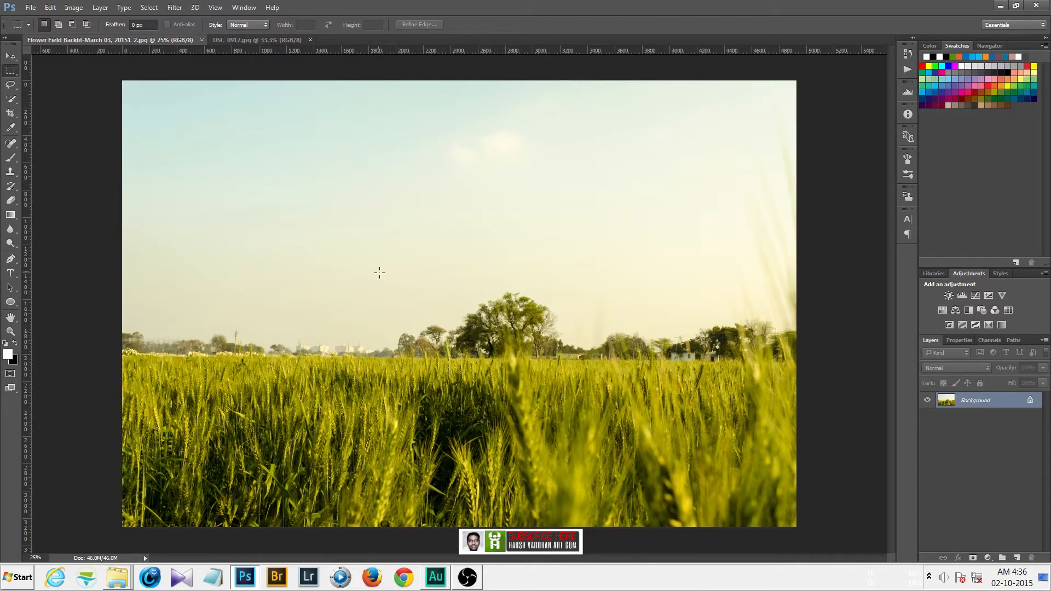
pyautogui.moveTo(598, 304)
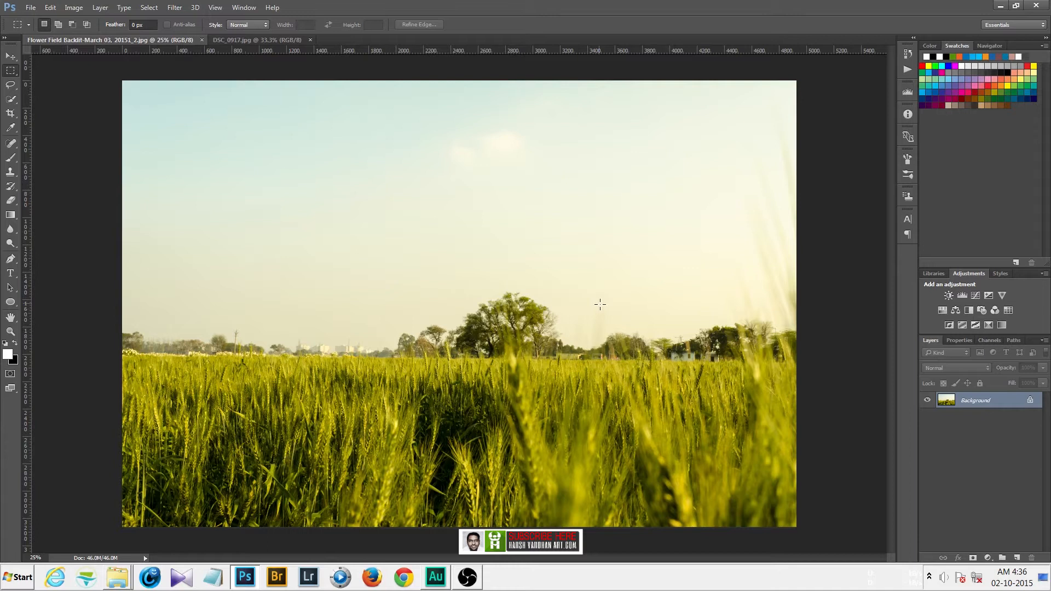
pyautogui.moveTo(114, 142)
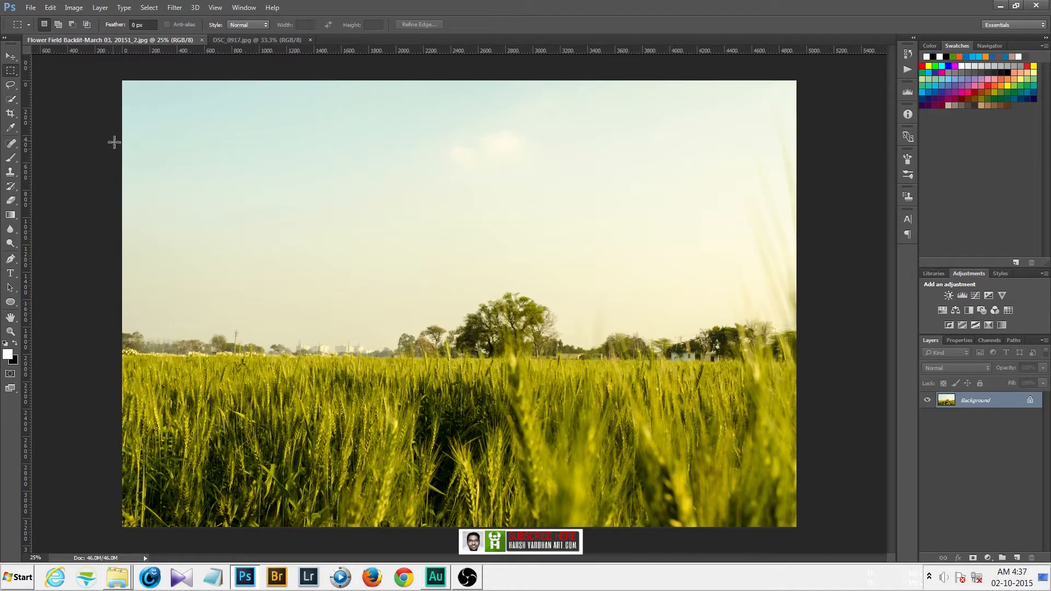
pyautogui.moveTo(323, 185)
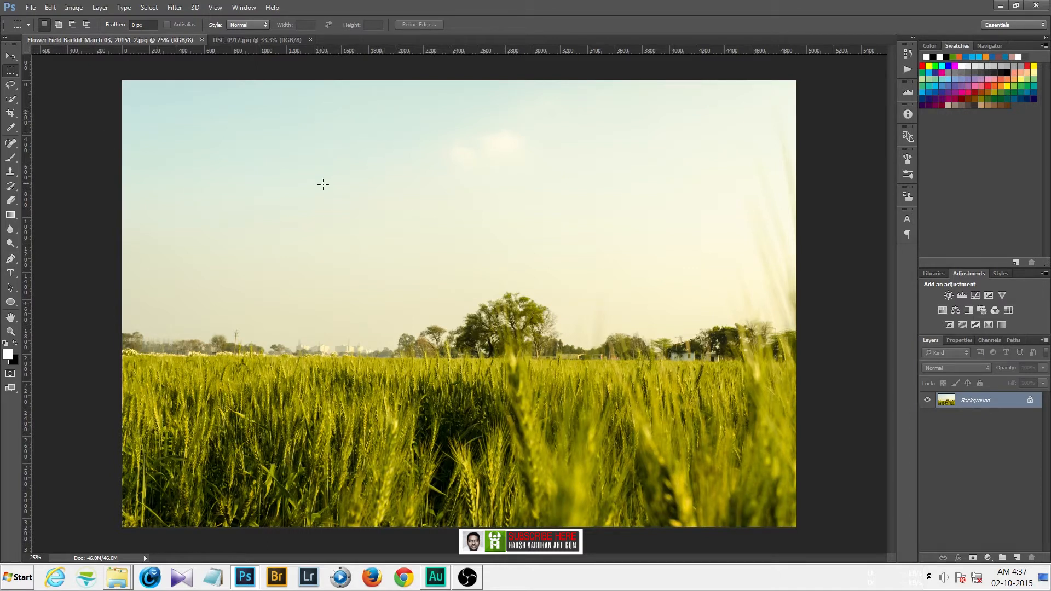
pyautogui.moveTo(510, 223)
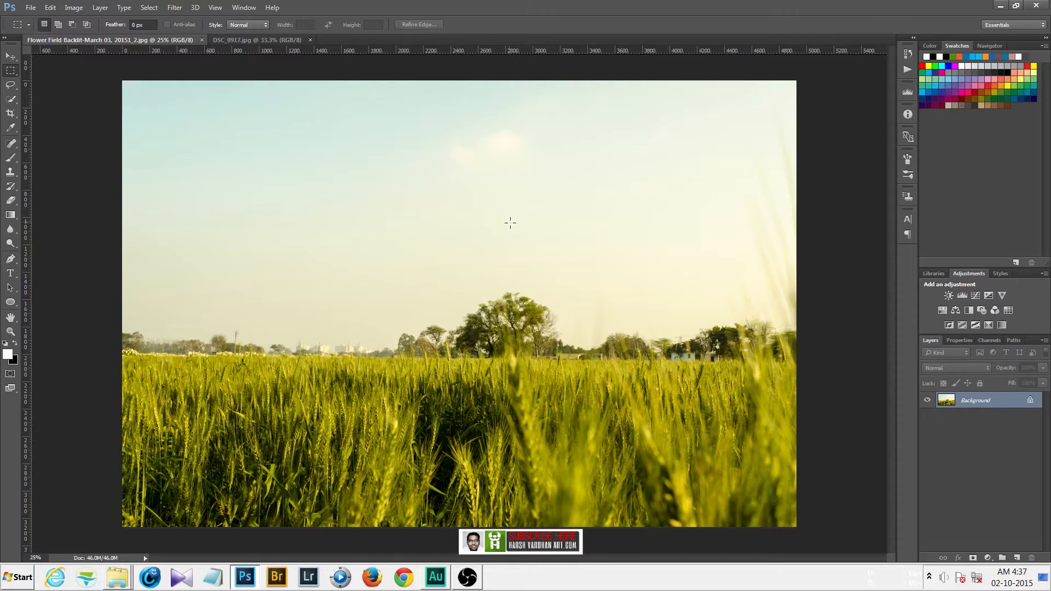
pyautogui.moveTo(497, 229)
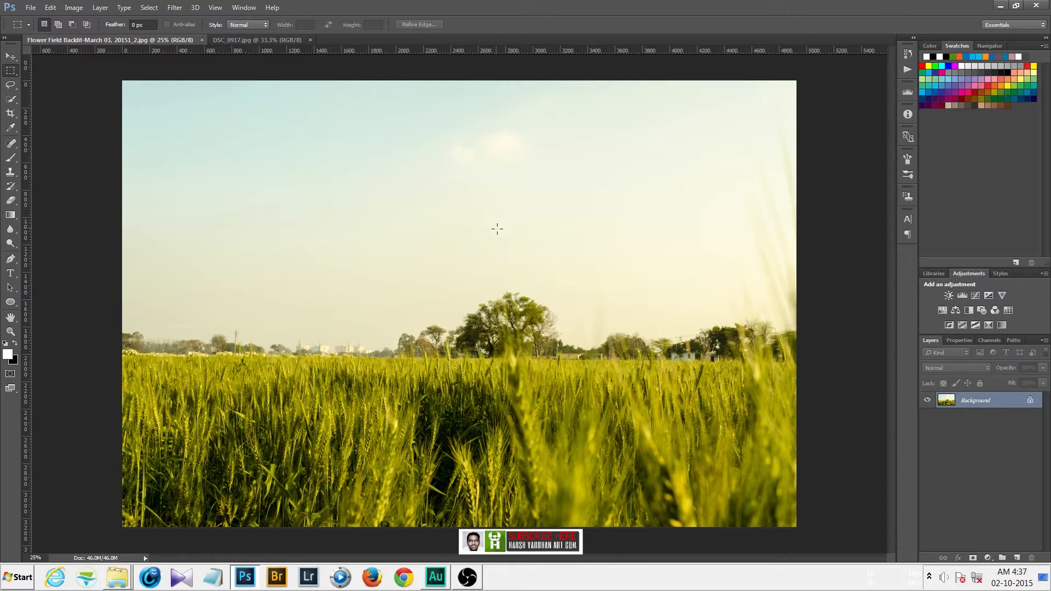
pyautogui.moveTo(743, 275)
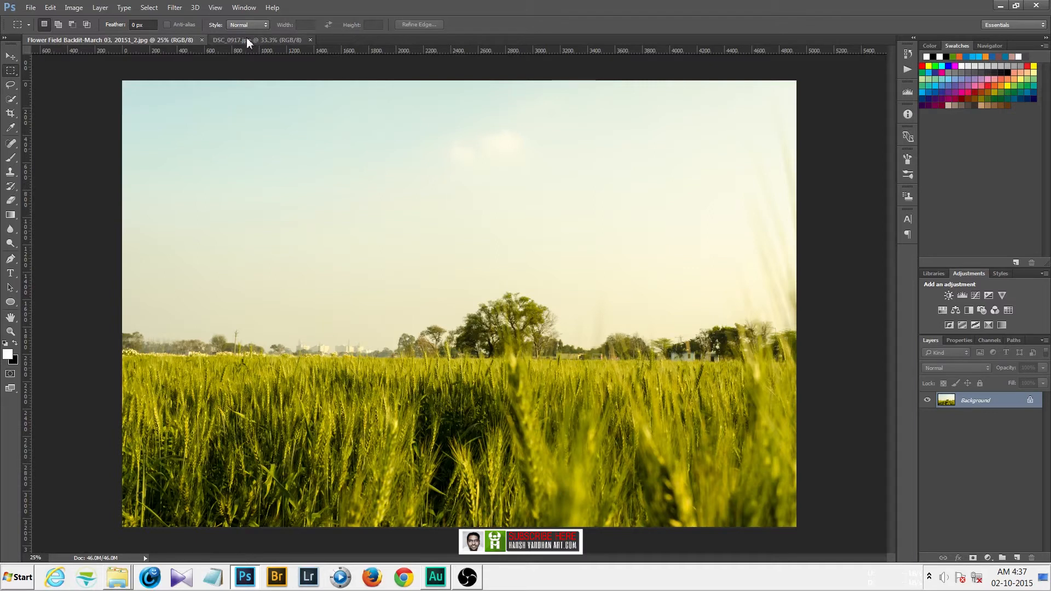
# Step: Switch to the DSC_0917.jpg cloudy sky photo and pan around it with the Navigator
pyautogui.click(248, 40)
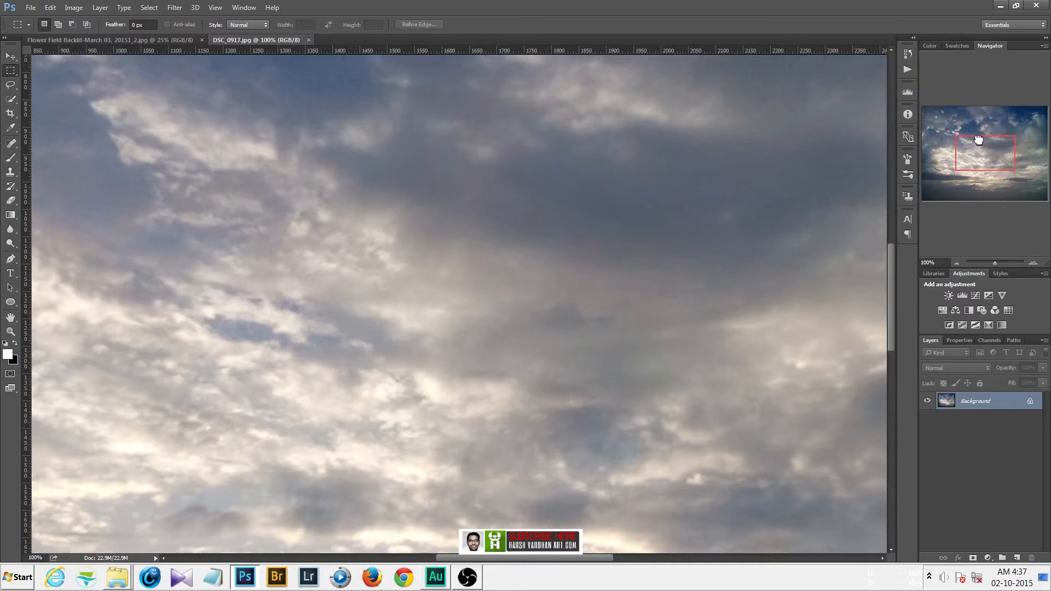
pyautogui.moveTo(979, 140); pyautogui.dragTo(941, 131)
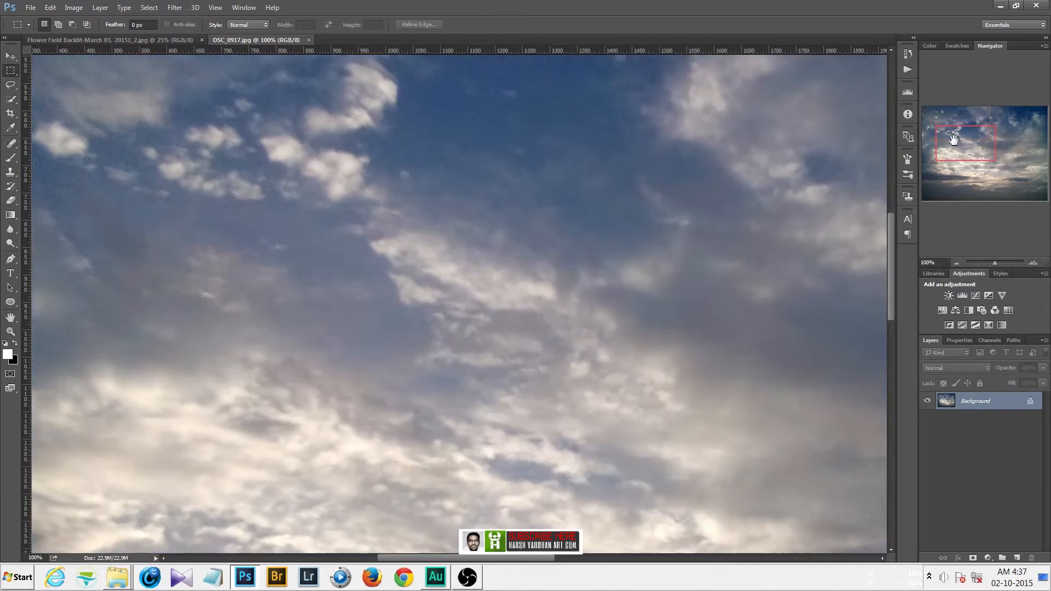
pyautogui.moveTo(969, 146)
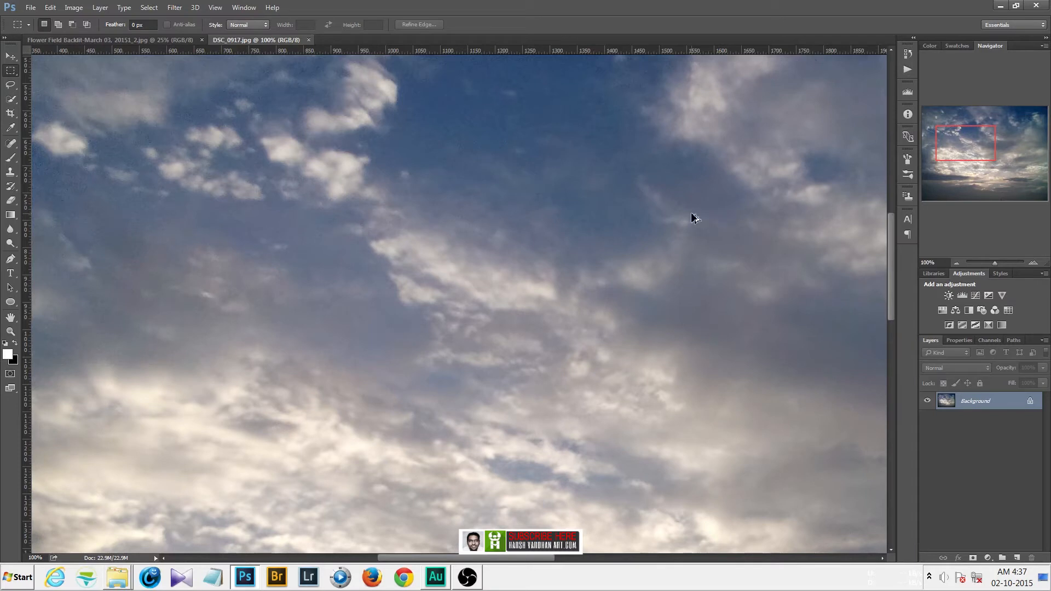
pyautogui.moveTo(875, 266)
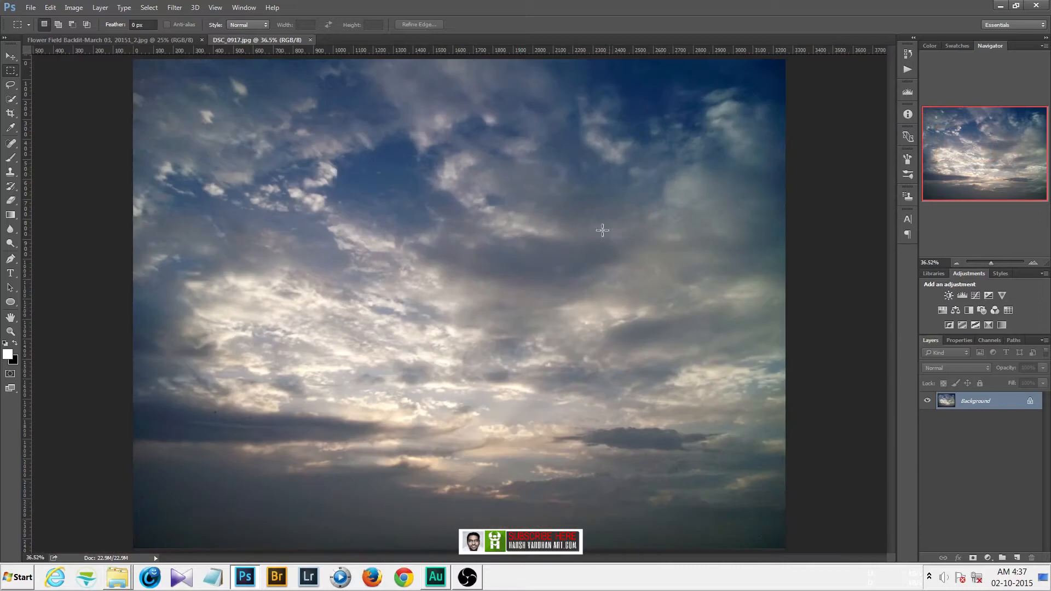
pyautogui.moveTo(522, 279)
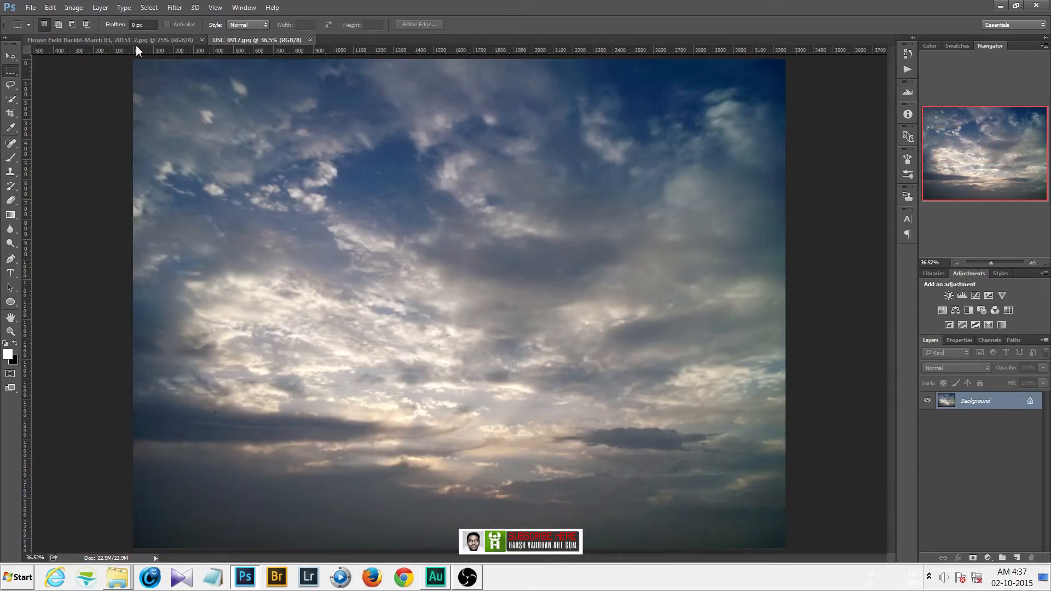
pyautogui.moveTo(299, 262)
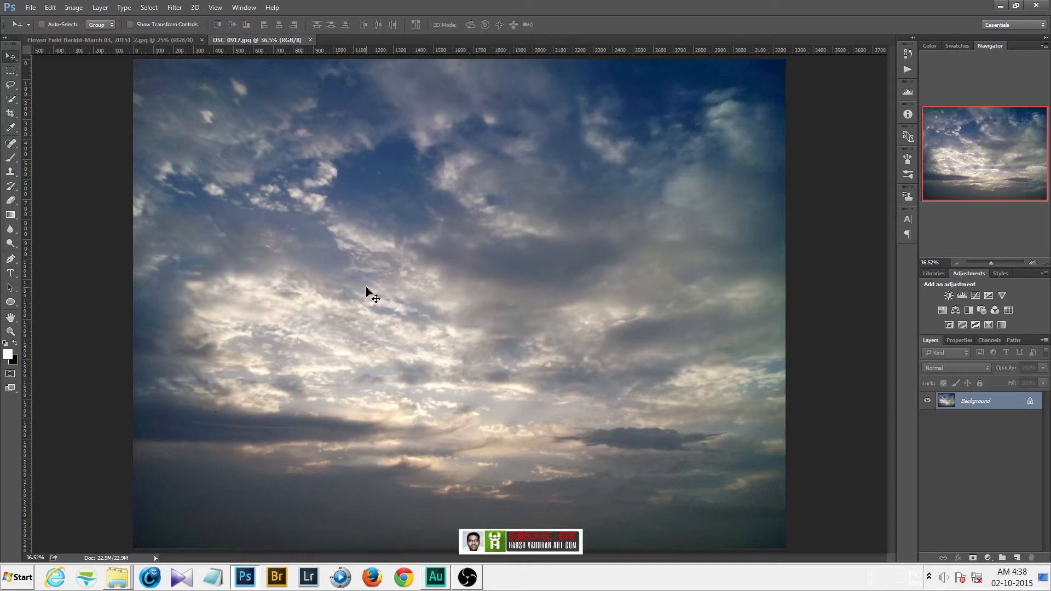
pyautogui.moveTo(315, 253)
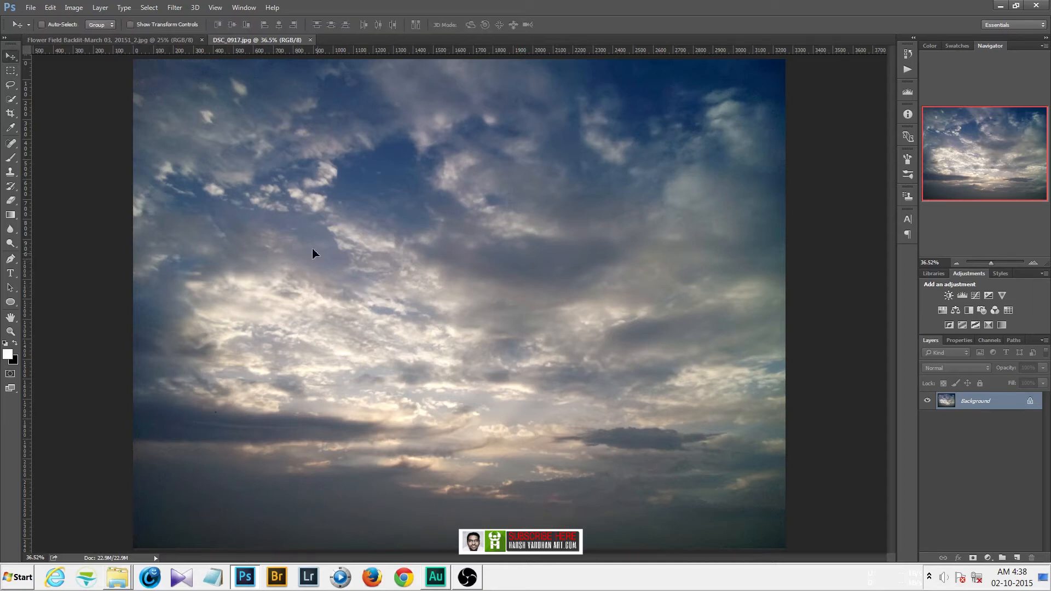
# Step: Drop the sky photo into the wheat field document and convert Layer 1 to a smart object
pyautogui.click(107, 39)
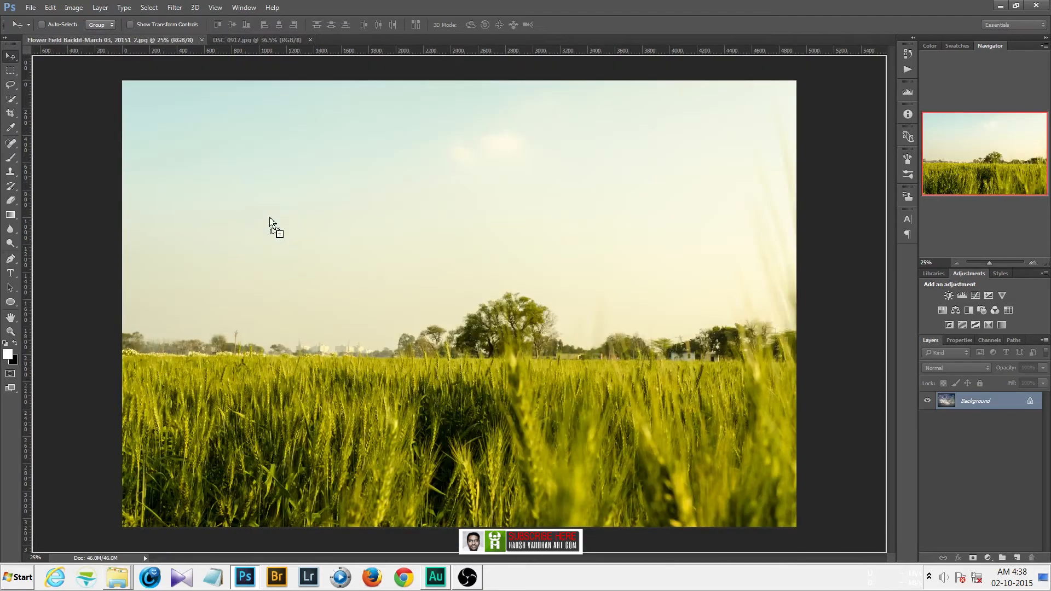
pyautogui.moveTo(297, 253)
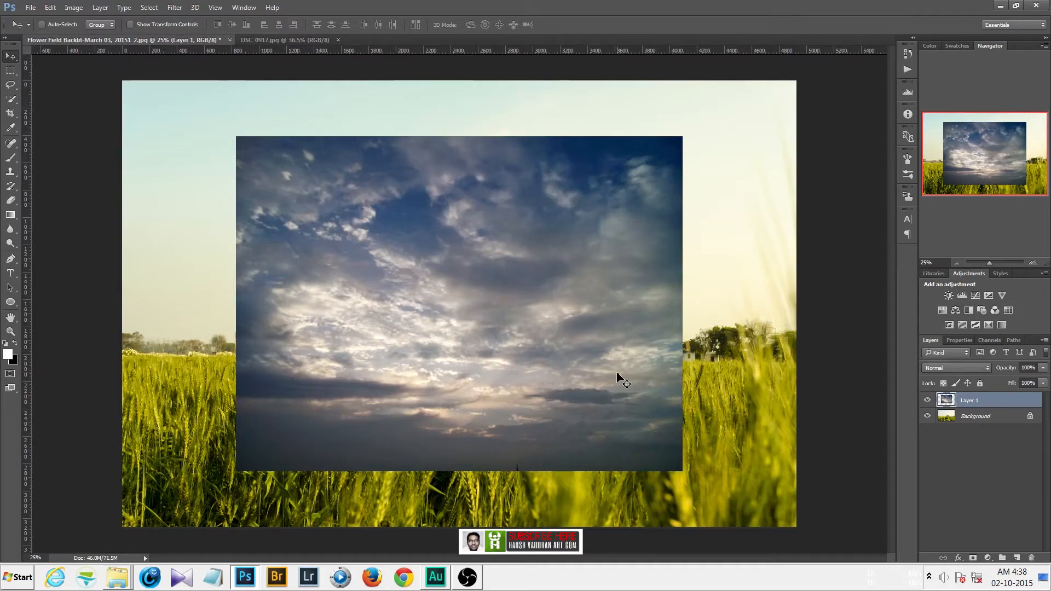
pyautogui.rightClick(969, 400)
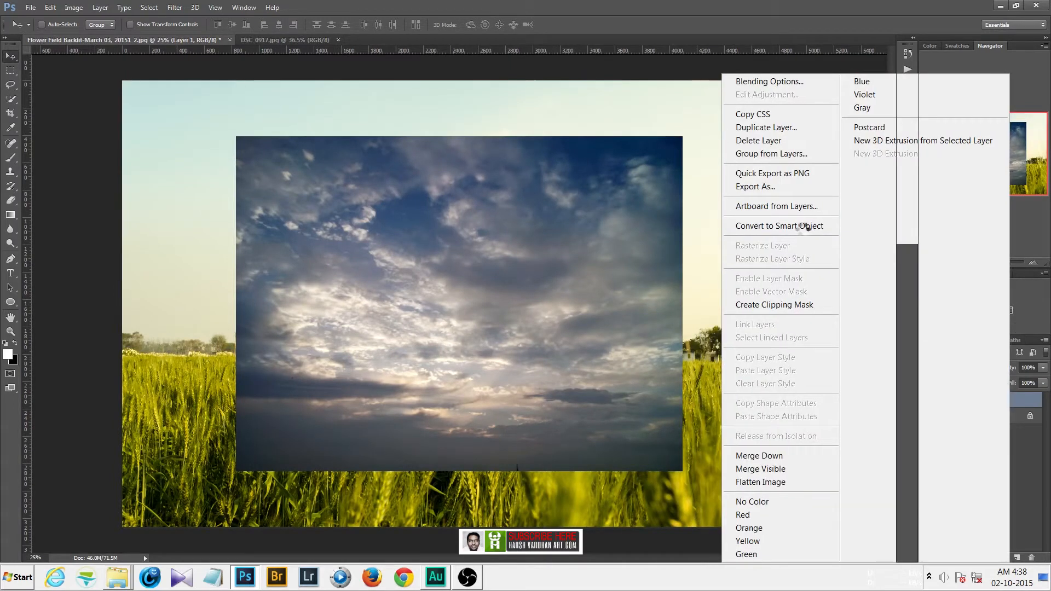
pyautogui.click(808, 235)
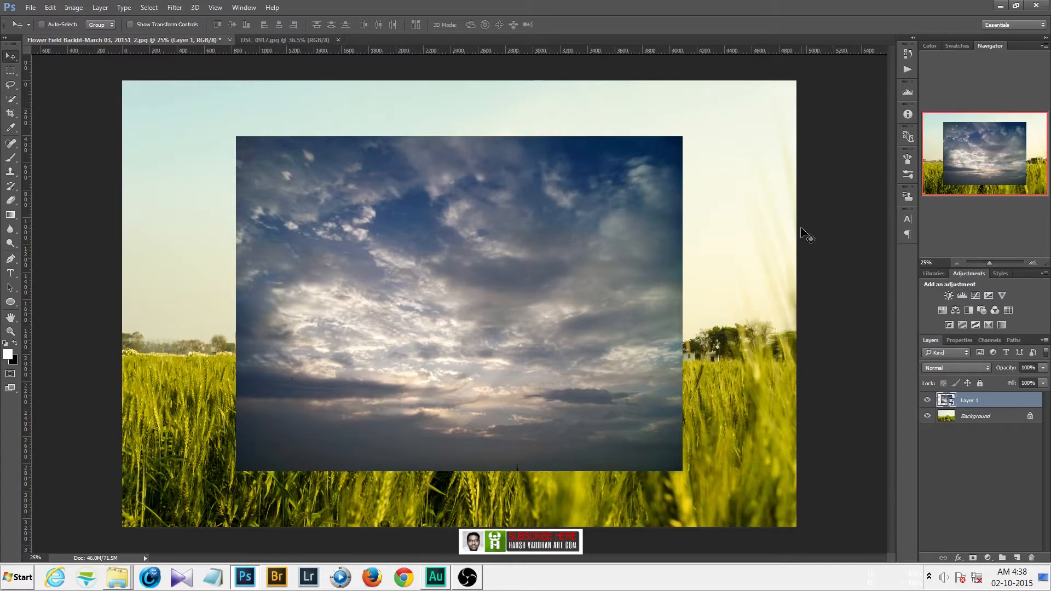
pyautogui.click(41, 24)
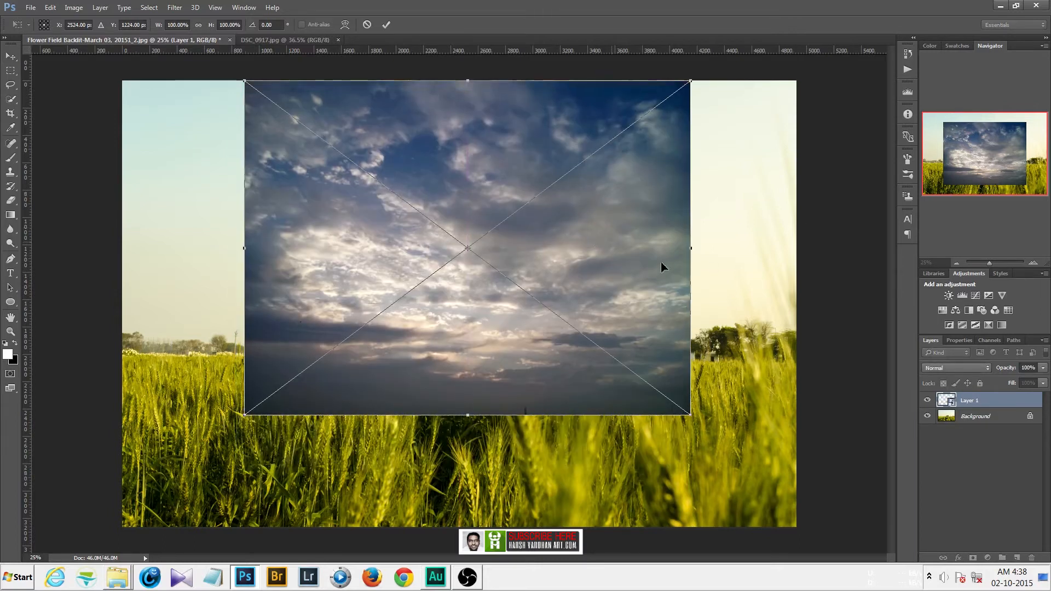
# Step: Drag the sky layer's right and left handles out to both canvas edges
pyautogui.moveTo(690, 249); pyautogui.dragTo(763, 249)
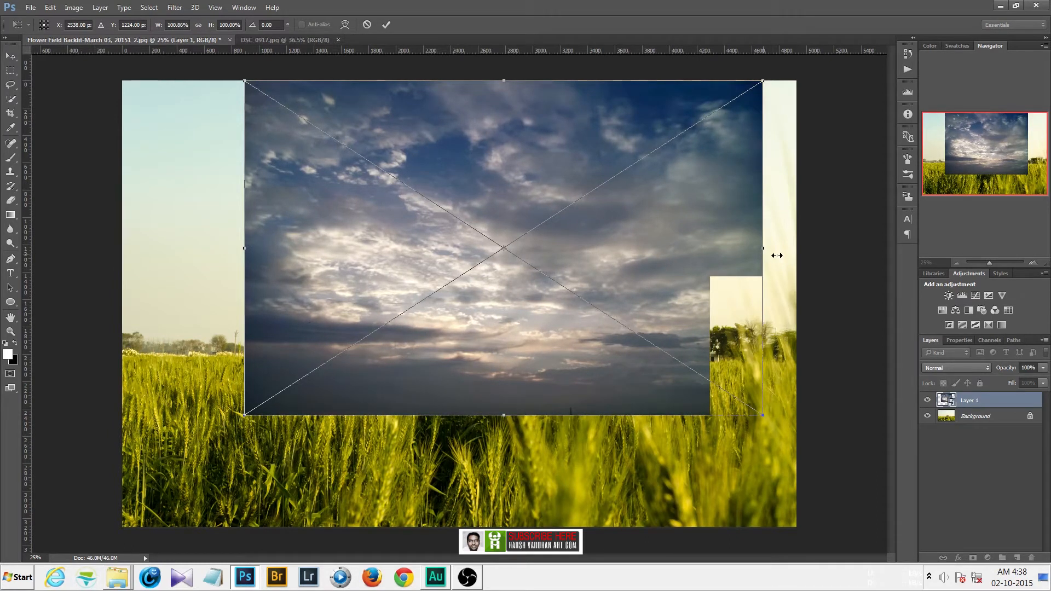
pyautogui.moveTo(245, 248); pyautogui.dragTo(194, 249)
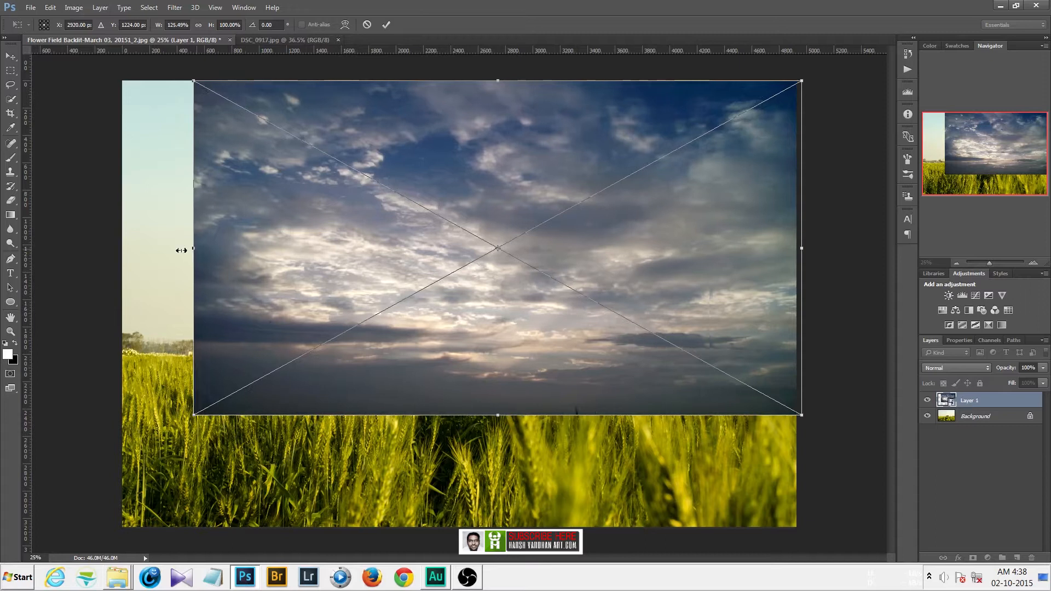
pyautogui.moveTo(195, 248); pyautogui.dragTo(173, 248)
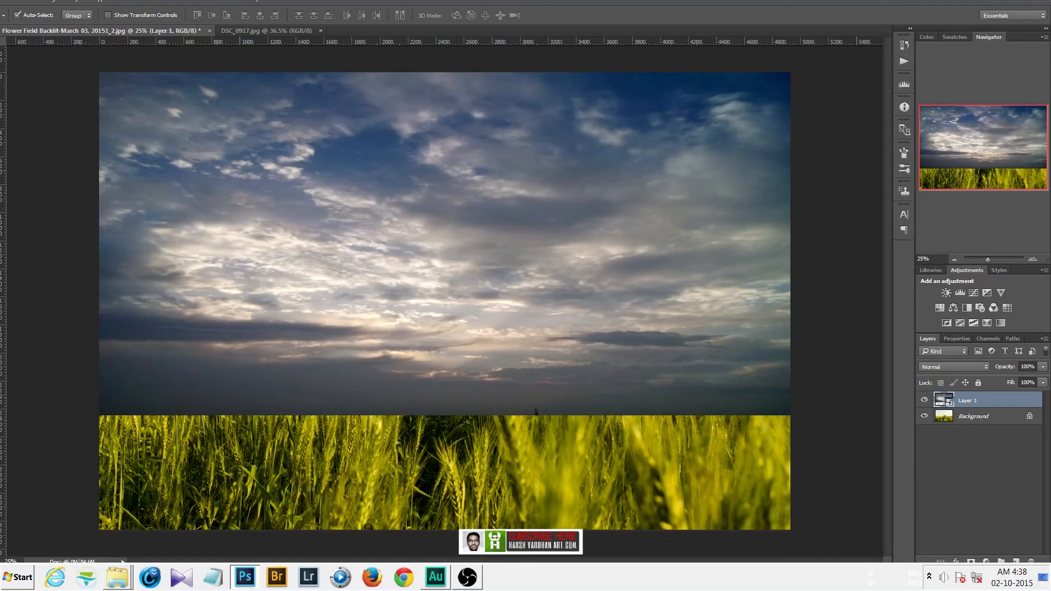
# Step: Try Darken, then settle on Multiply as Layer 1's blend mode
pyautogui.click(952, 367)
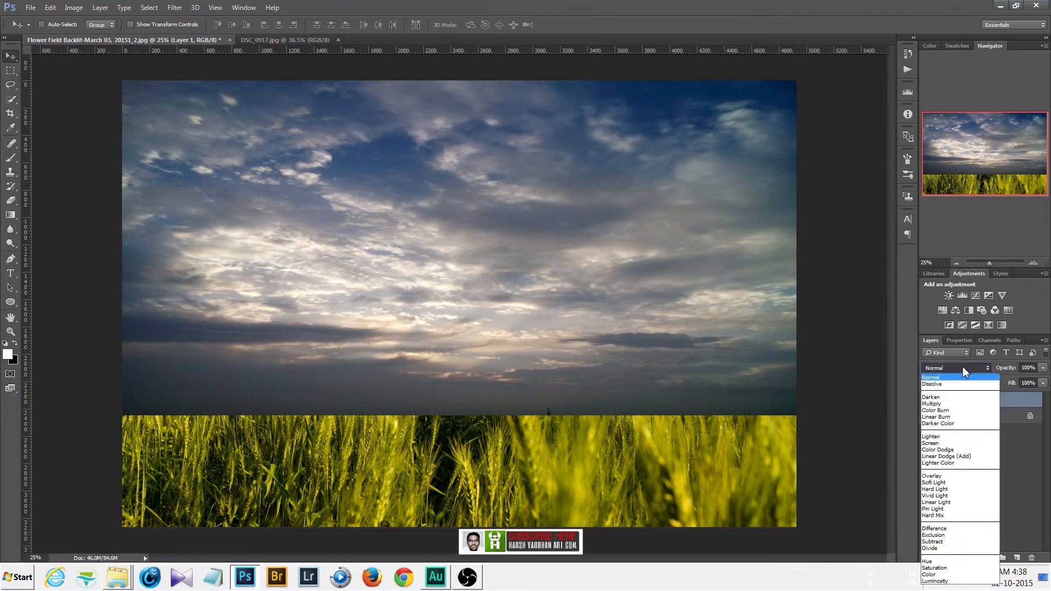
pyautogui.click(931, 396)
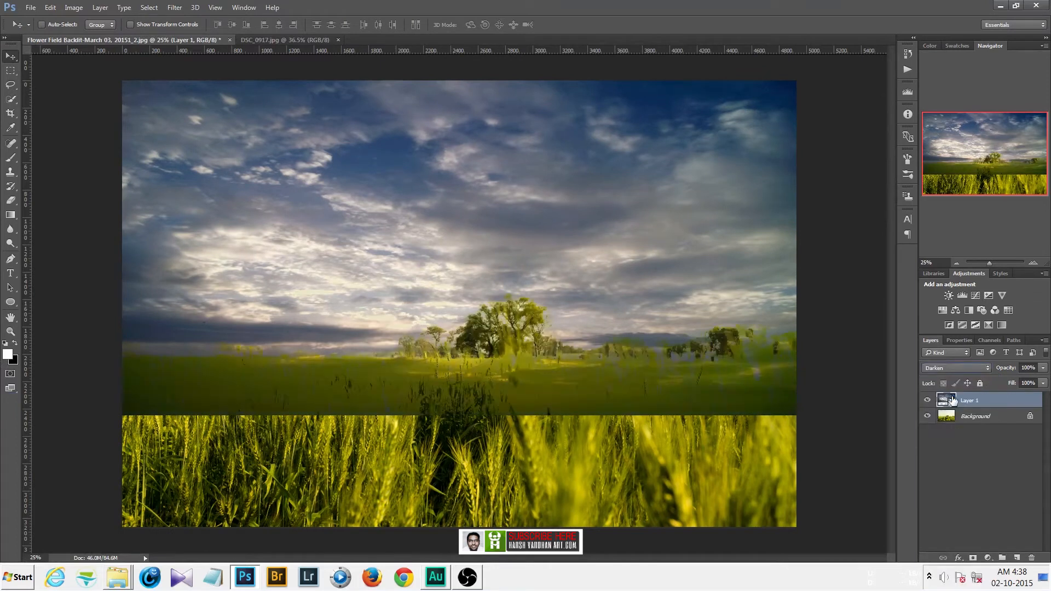
pyautogui.click(955, 368)
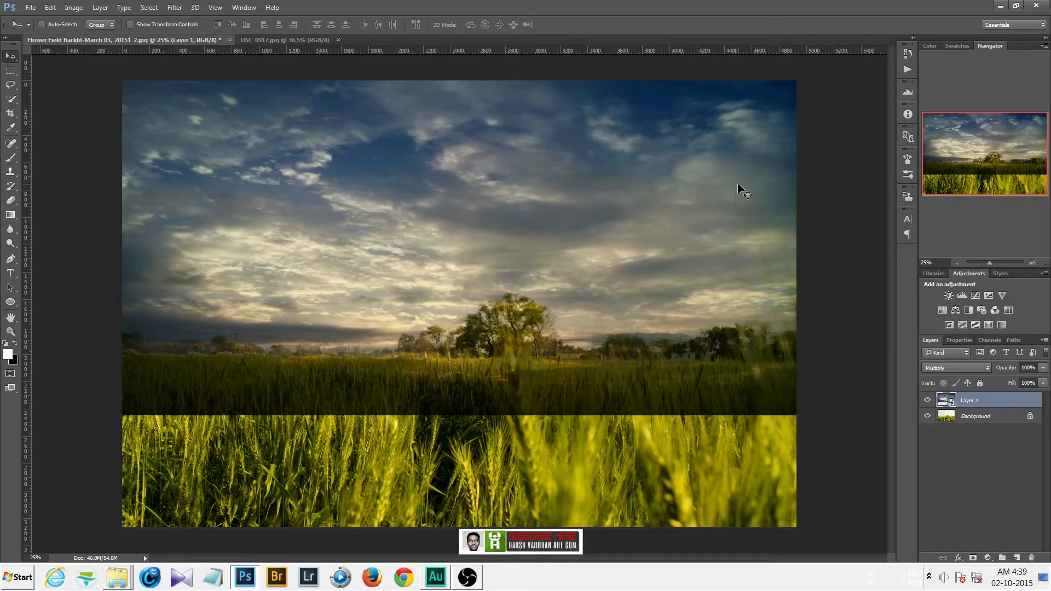
pyautogui.moveTo(696, 229)
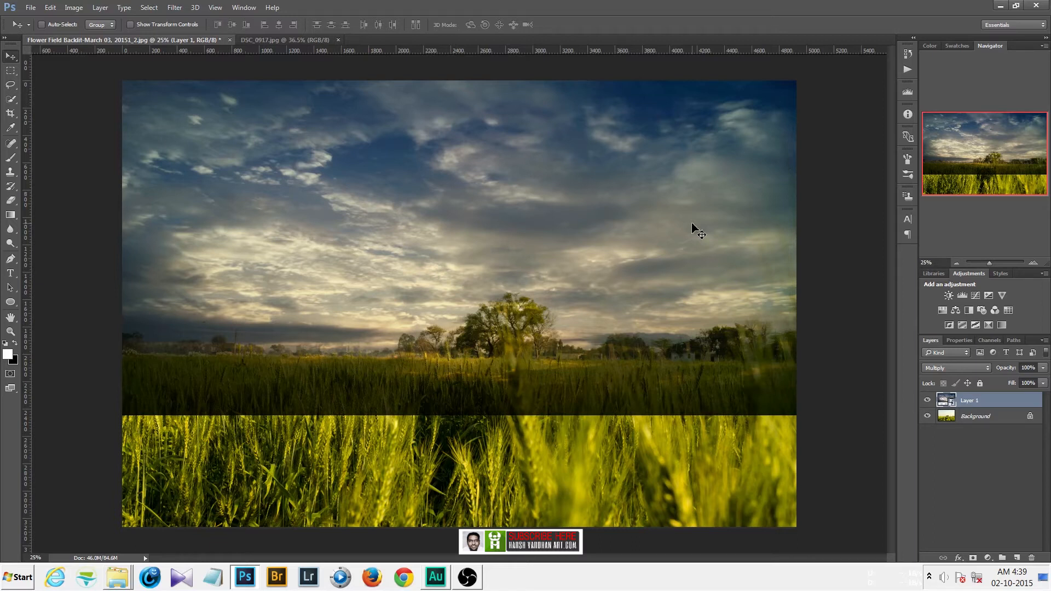
pyautogui.moveTo(677, 275)
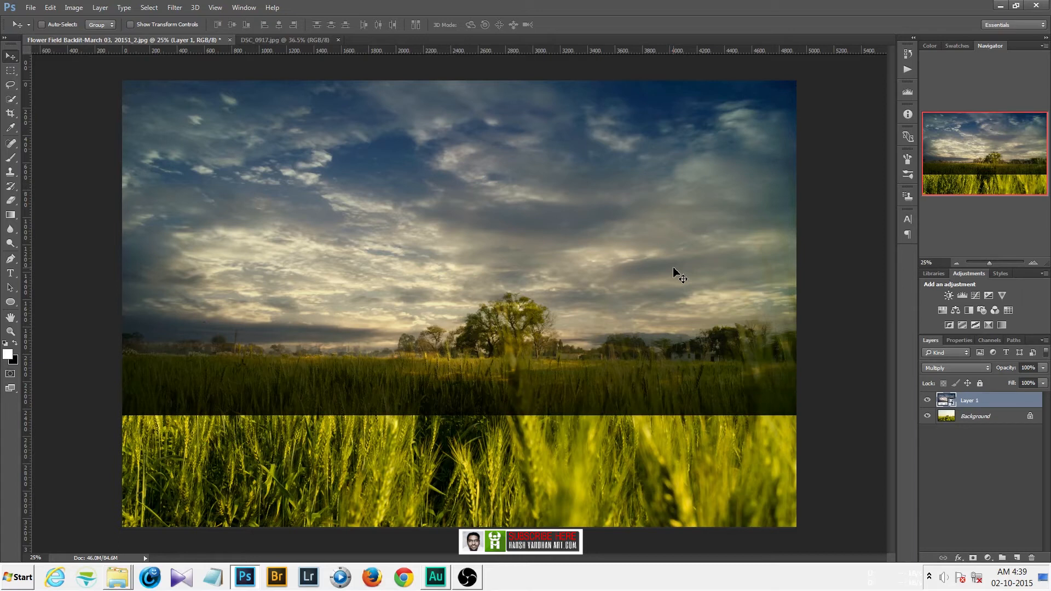
pyautogui.moveTo(691, 275)
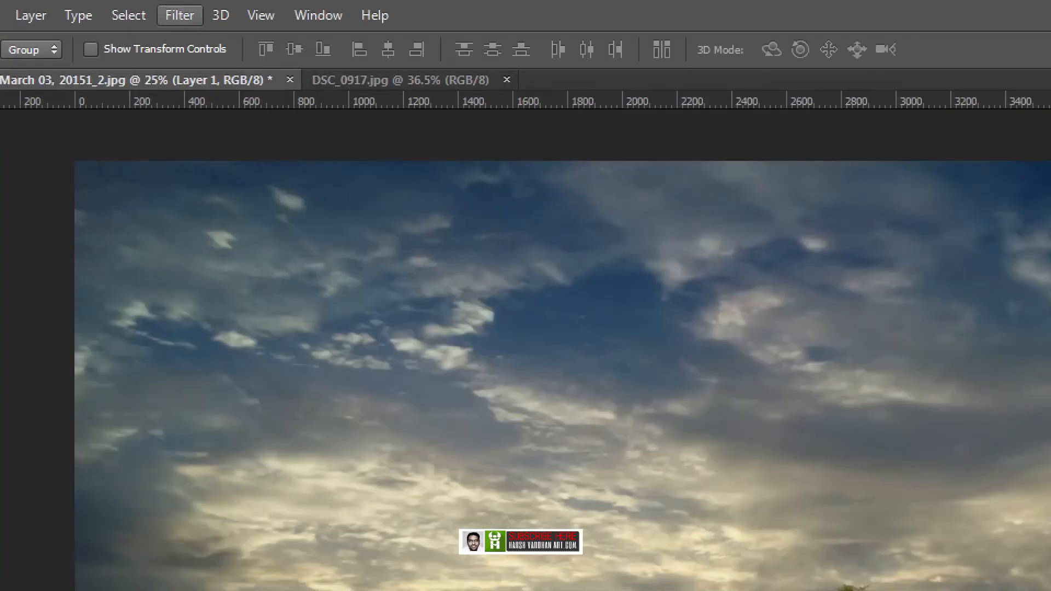
# Step: Apply Radial Blur in Zoom mode with a repositioned center and a higher Amount
pyautogui.click(174, 7)
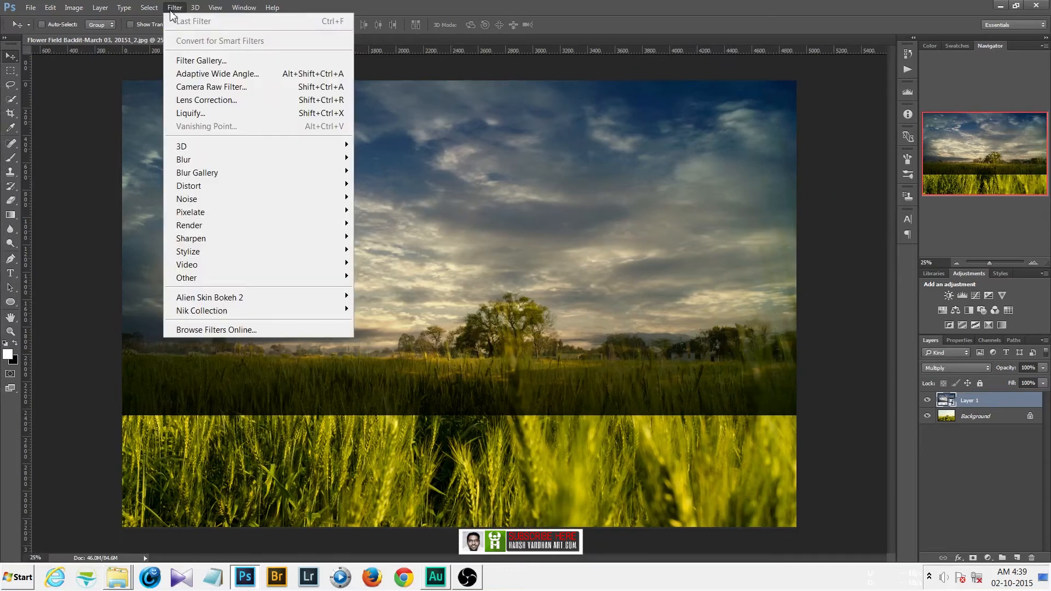
pyautogui.moveTo(194, 143)
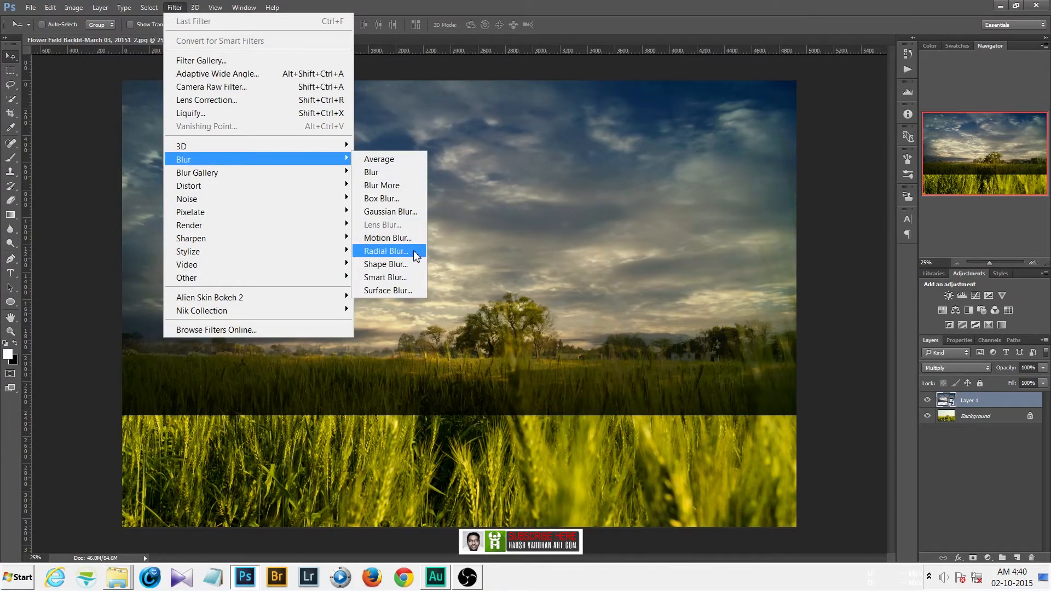
pyautogui.click(385, 251)
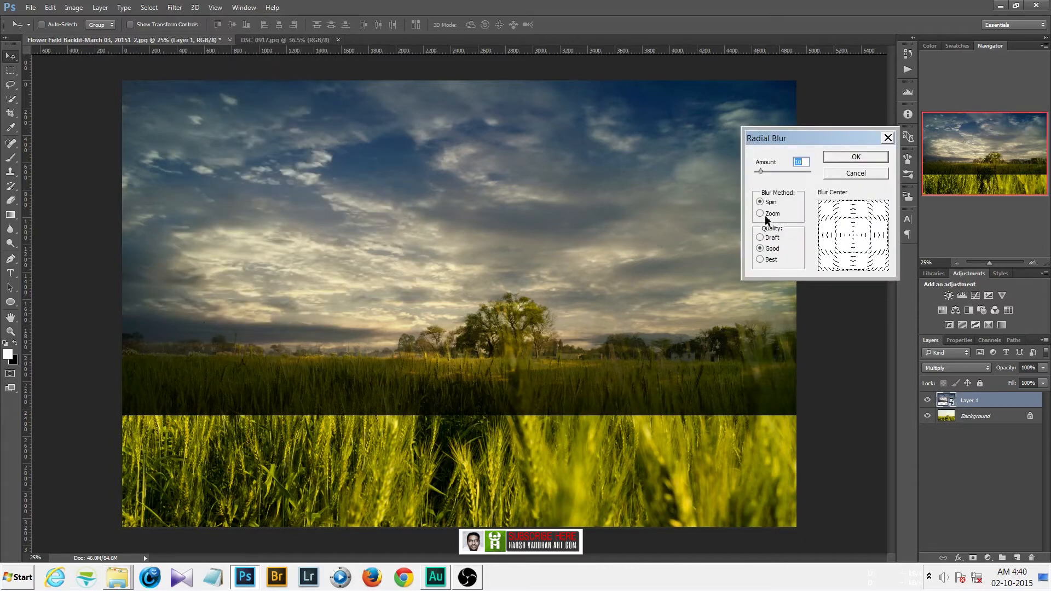
pyautogui.click(761, 212)
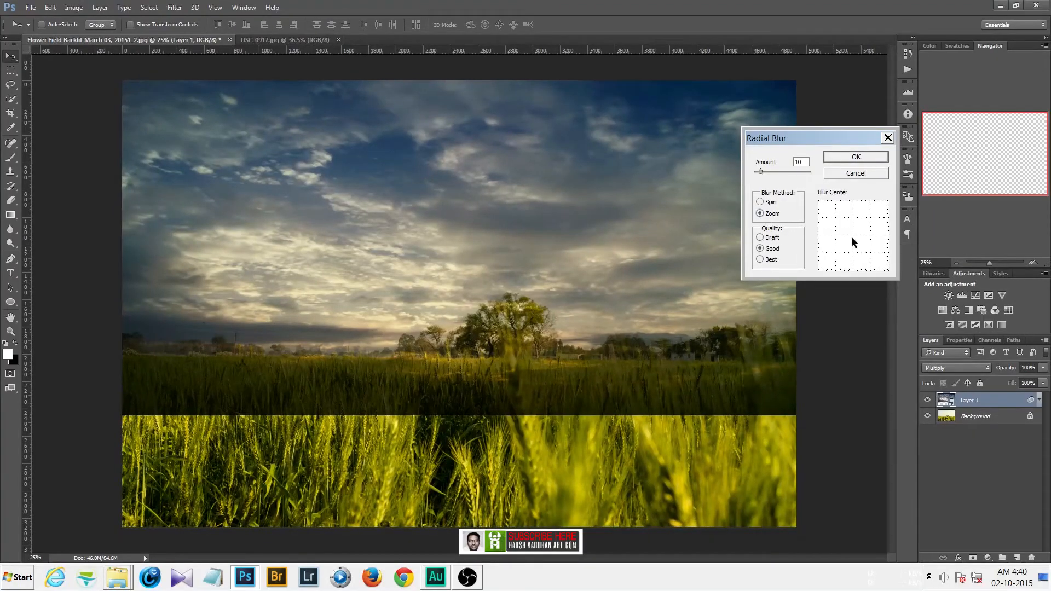
pyautogui.click(854, 242)
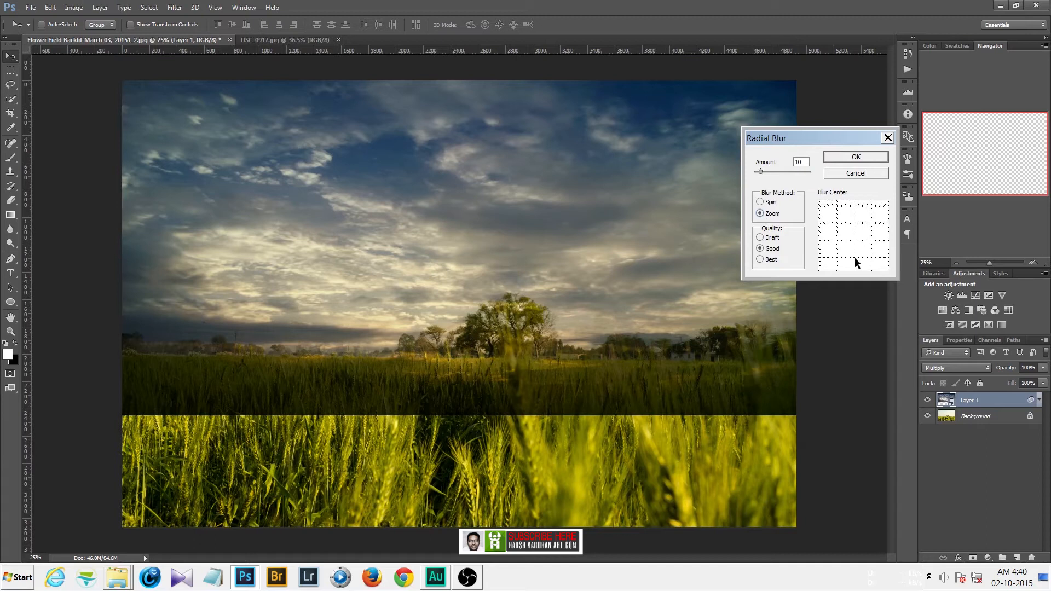
pyautogui.moveTo(767, 190)
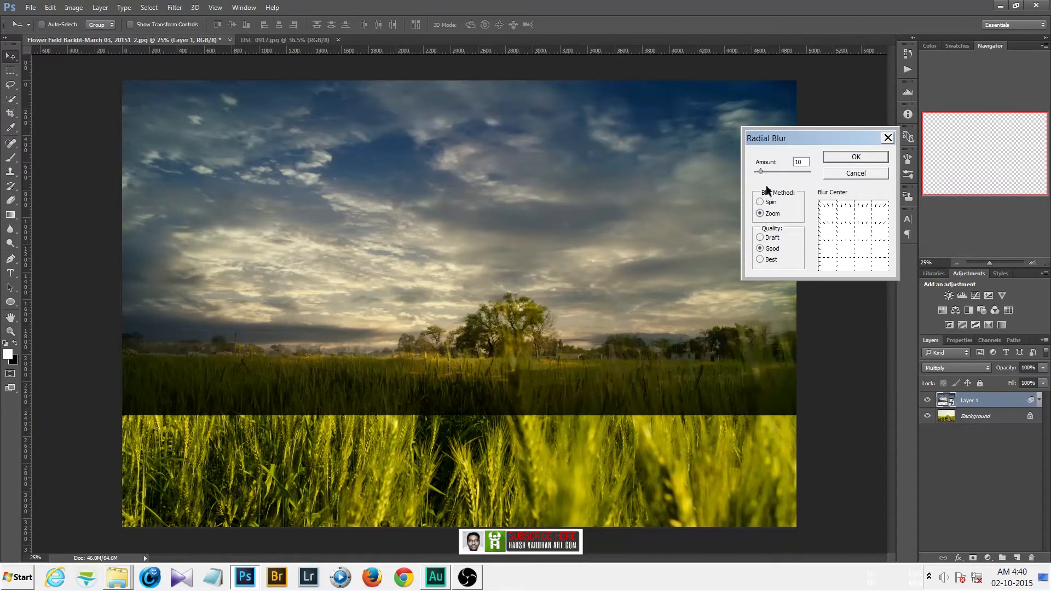
pyautogui.moveTo(761, 171); pyautogui.dragTo(769, 171)
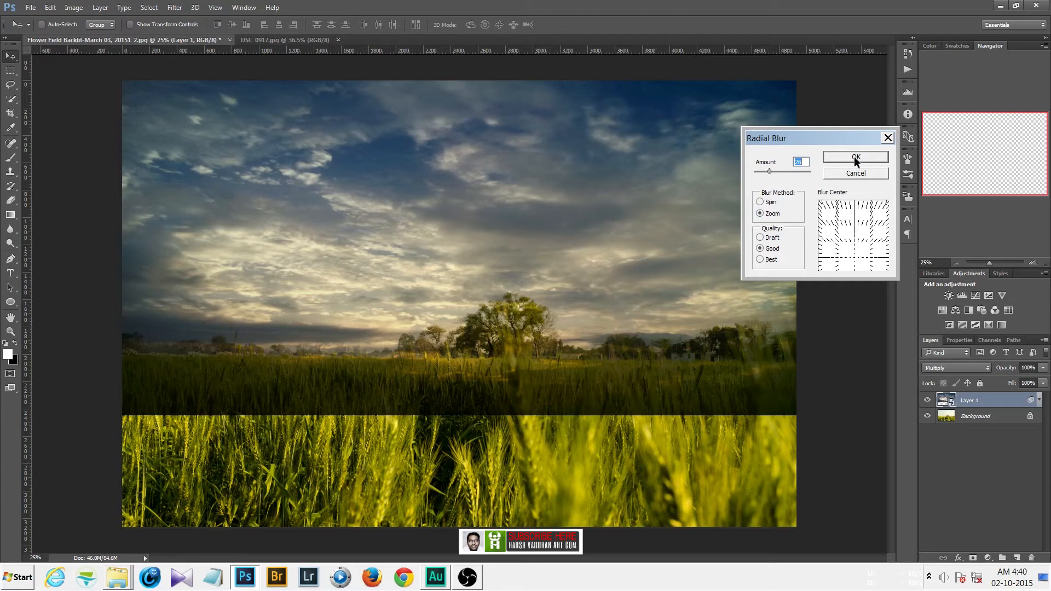
pyautogui.click(856, 158)
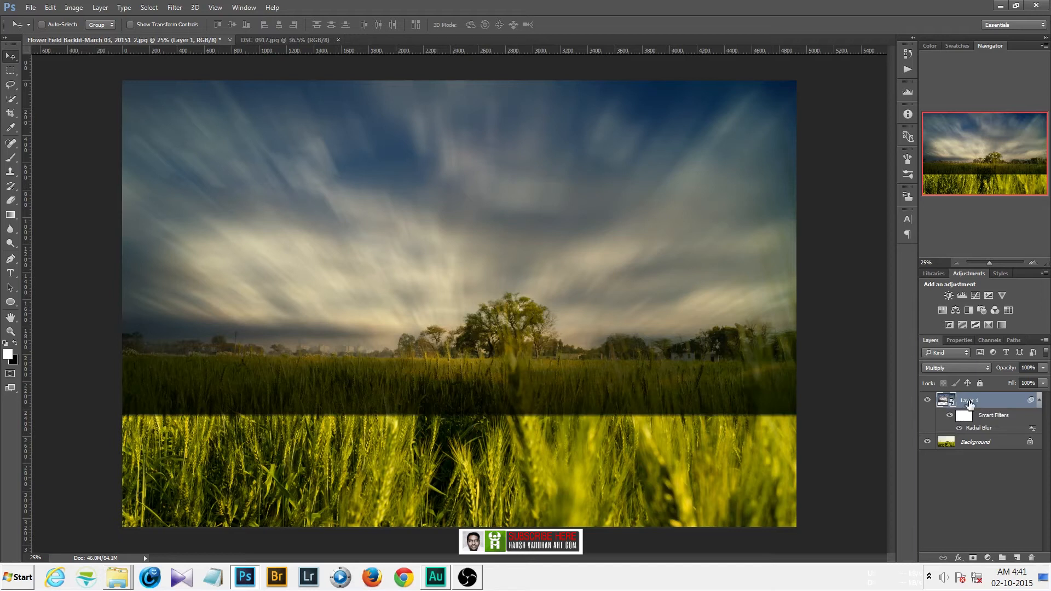
pyautogui.moveTo(969, 401)
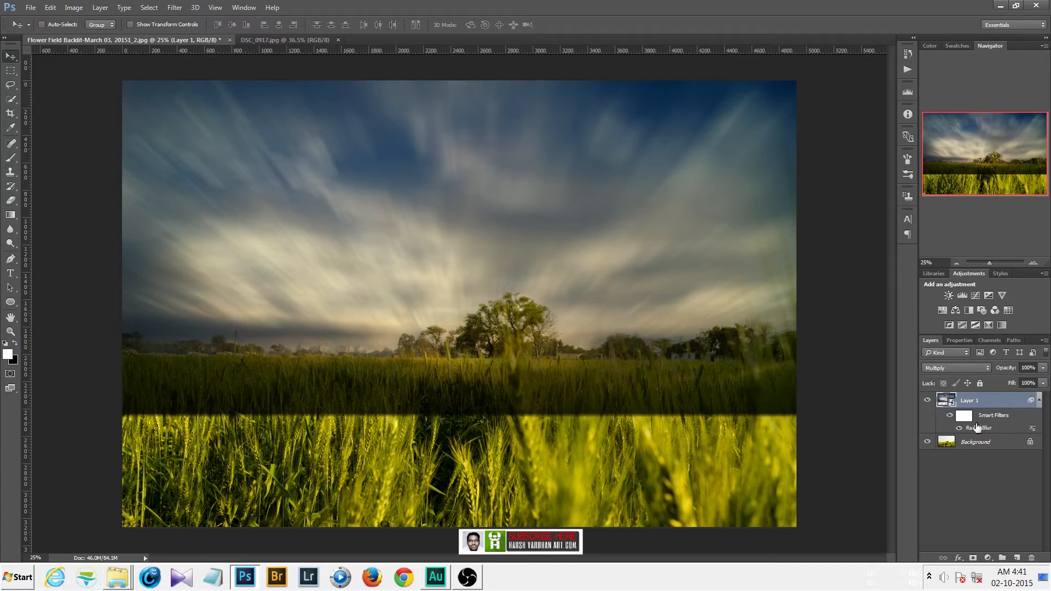
pyautogui.moveTo(996, 436)
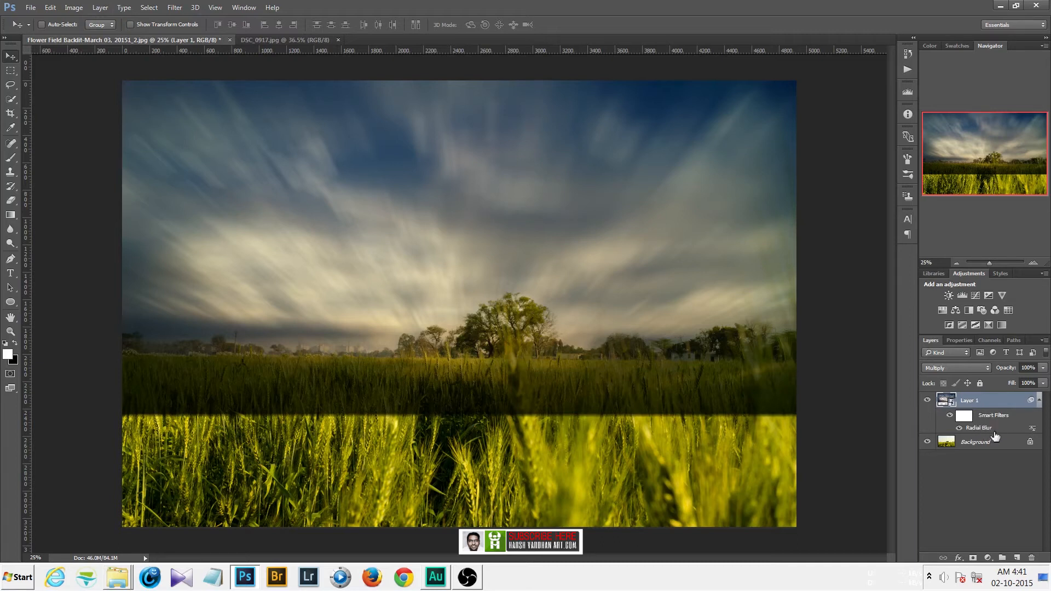
pyautogui.moveTo(979, 428)
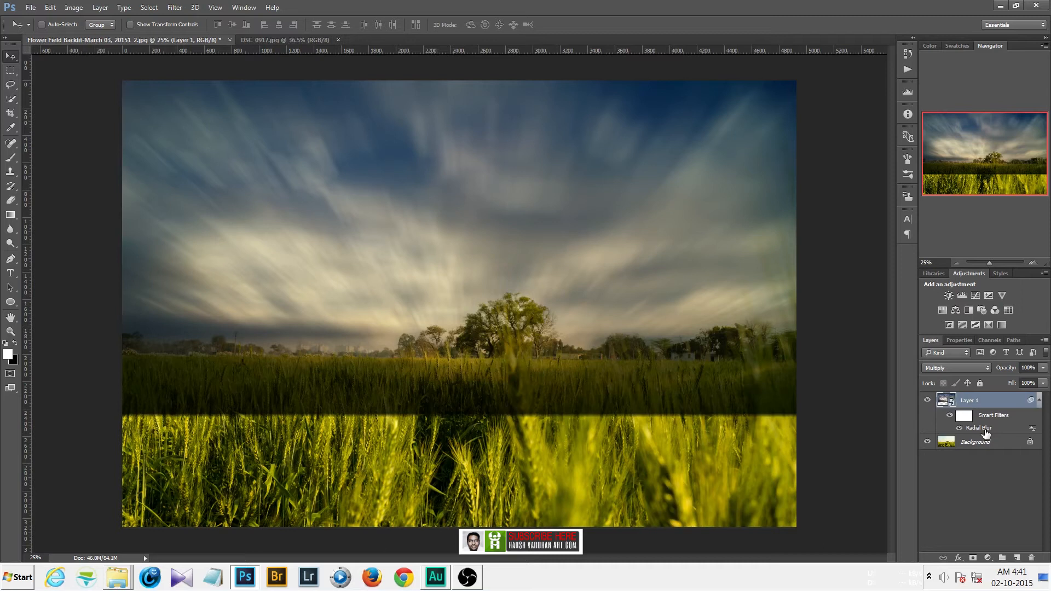
pyautogui.doubleClick(977, 428)
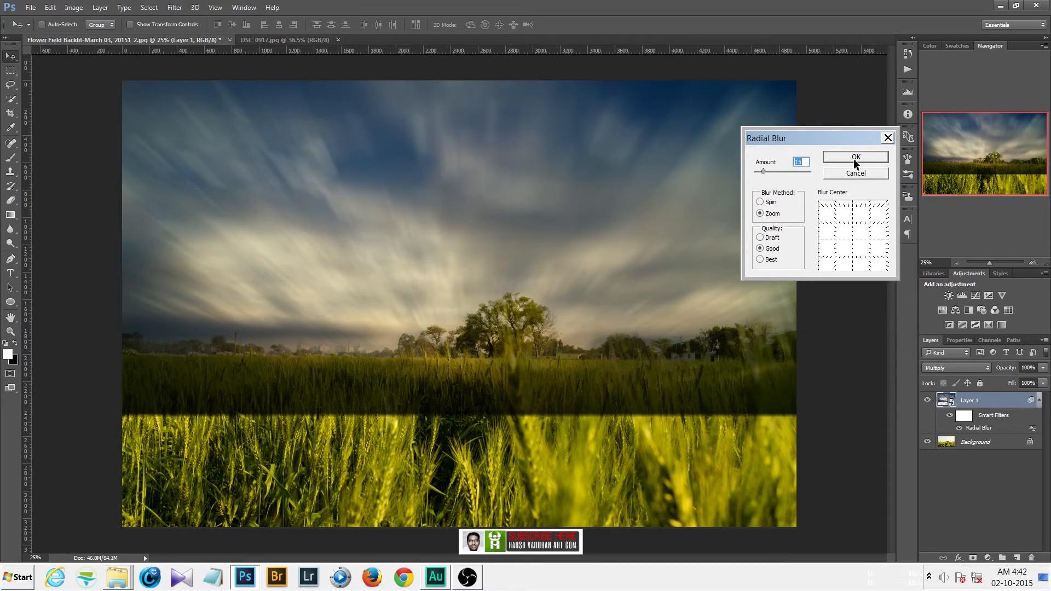
# Step: Confirm the Radial Blur smart filter at a lower Amount
pyautogui.click(855, 157)
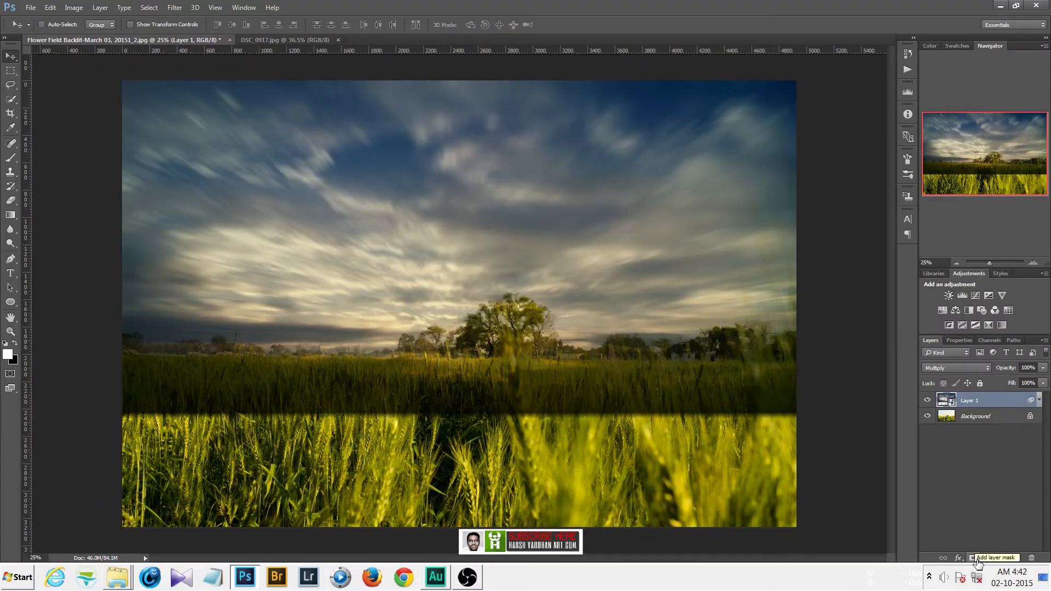
# Step: Add a white layer mask to Layer 1 from the Layers panel
pyautogui.click(994, 558)
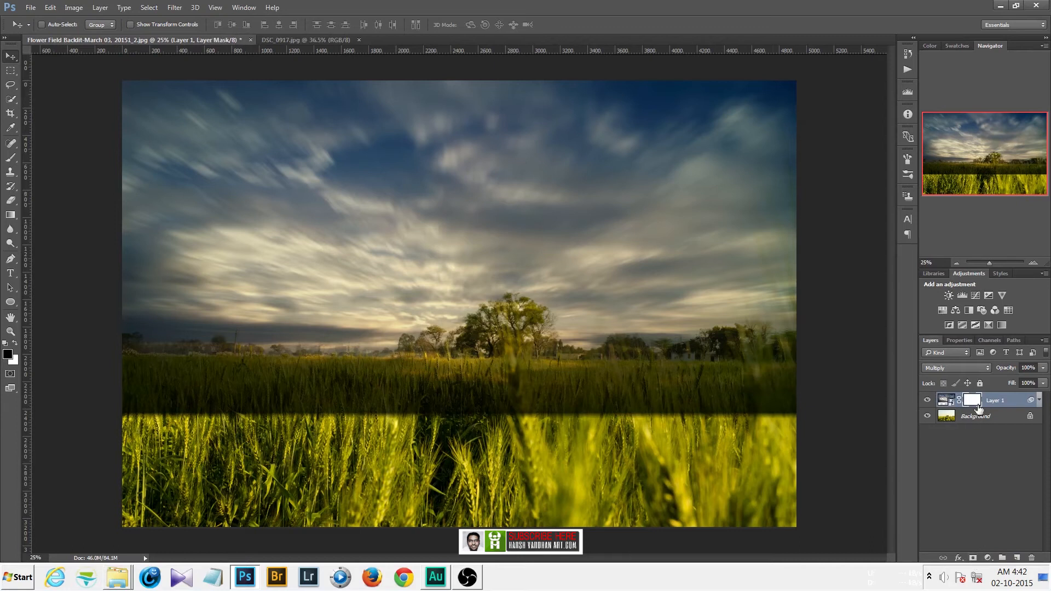
pyautogui.moveTo(971, 400)
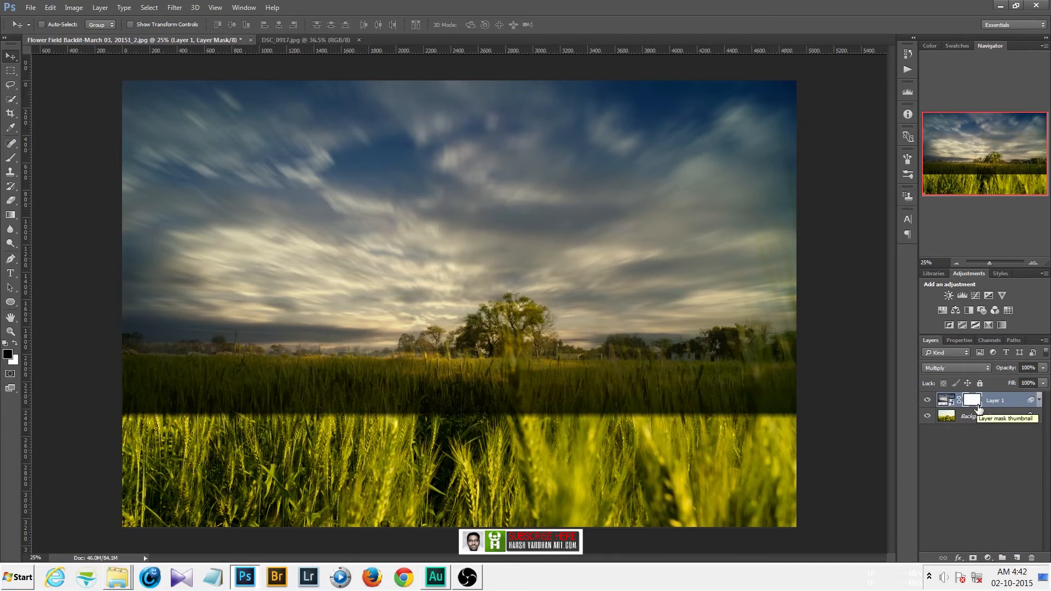
pyautogui.moveTo(11, 159)
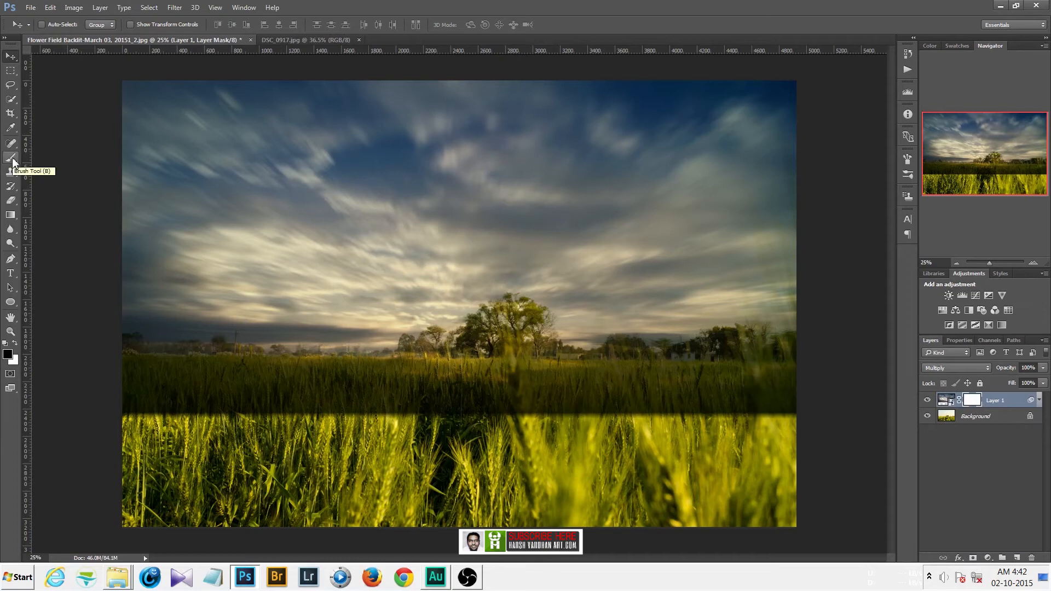
# Step: Set up the Brush tool at 50% opacity with white as the foreground colour
pyautogui.click(11, 142)
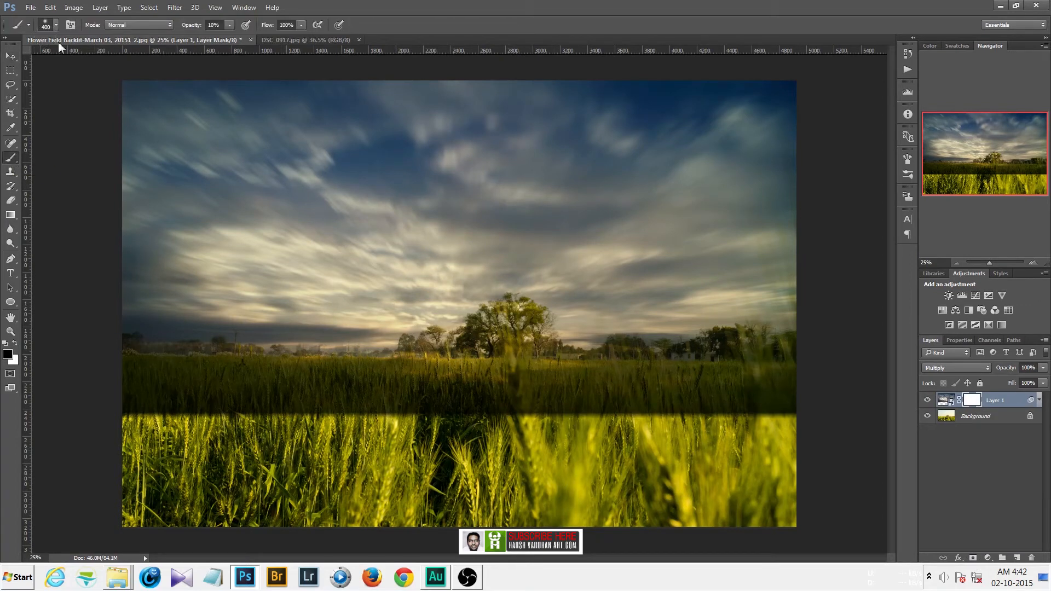
pyautogui.click(57, 25)
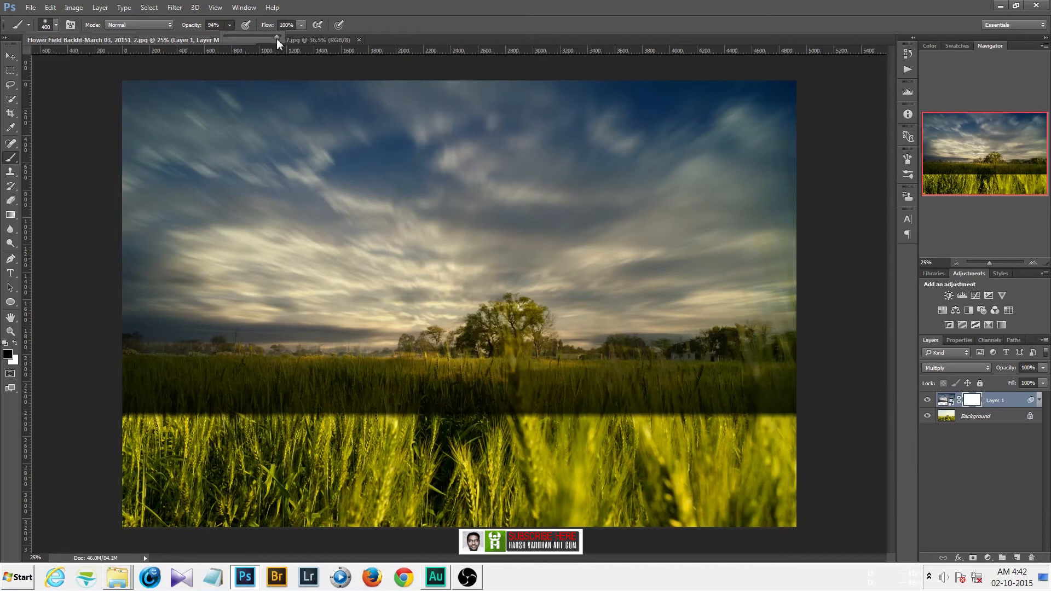
pyautogui.moveTo(278, 42); pyautogui.dragTo(251, 42)
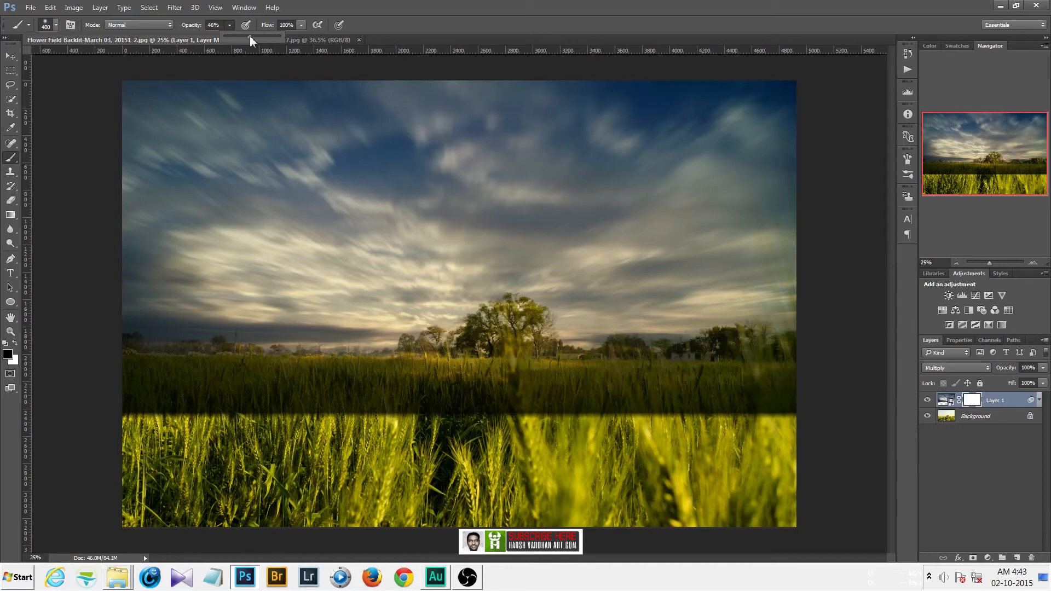
pyautogui.moveTo(222, 112)
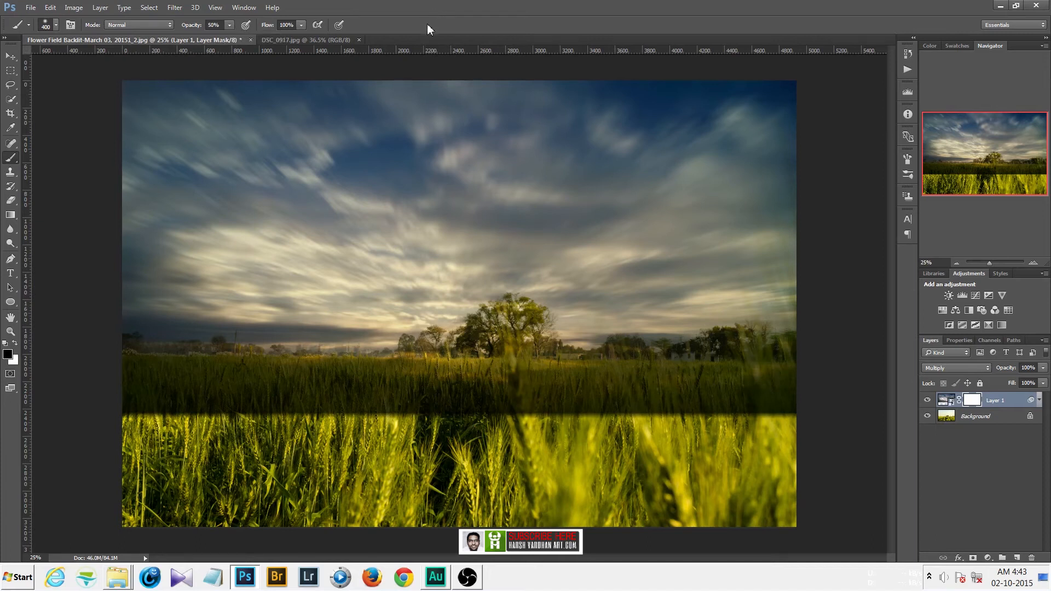
pyautogui.moveTo(230, 40)
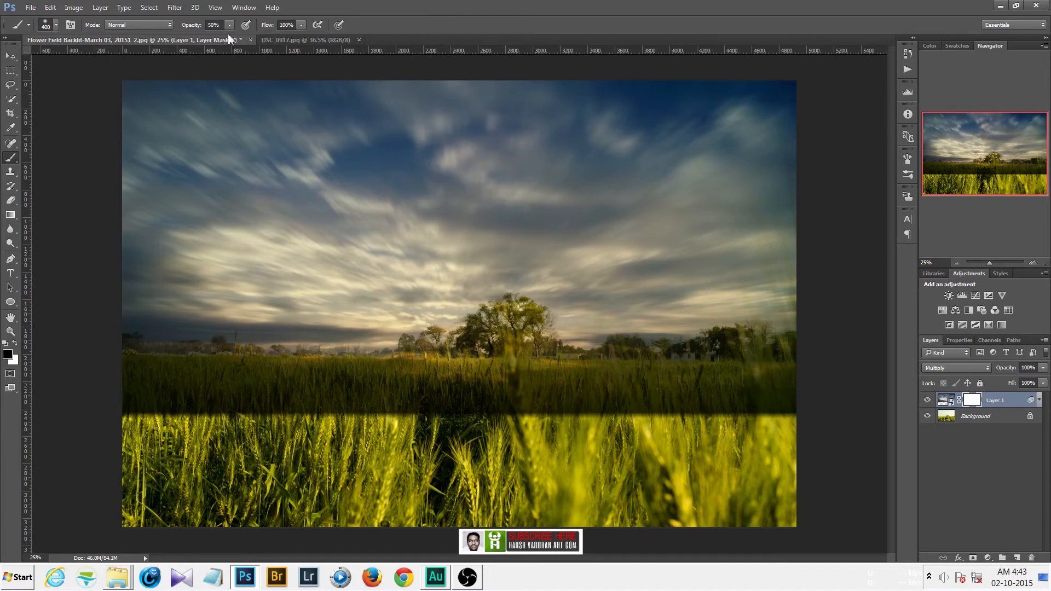
pyautogui.moveTo(215, 25)
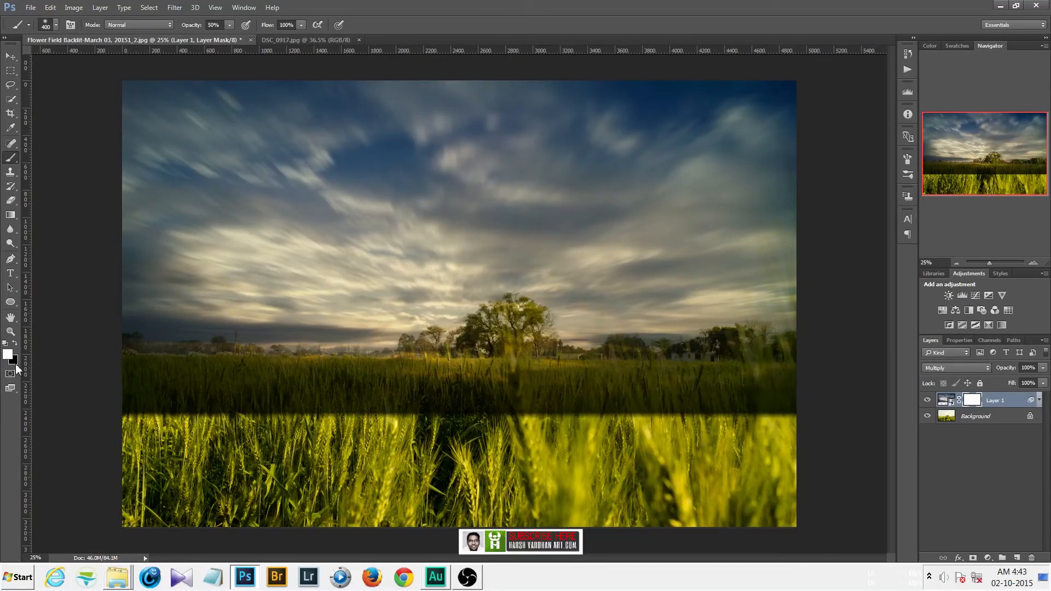
pyautogui.click(7, 358)
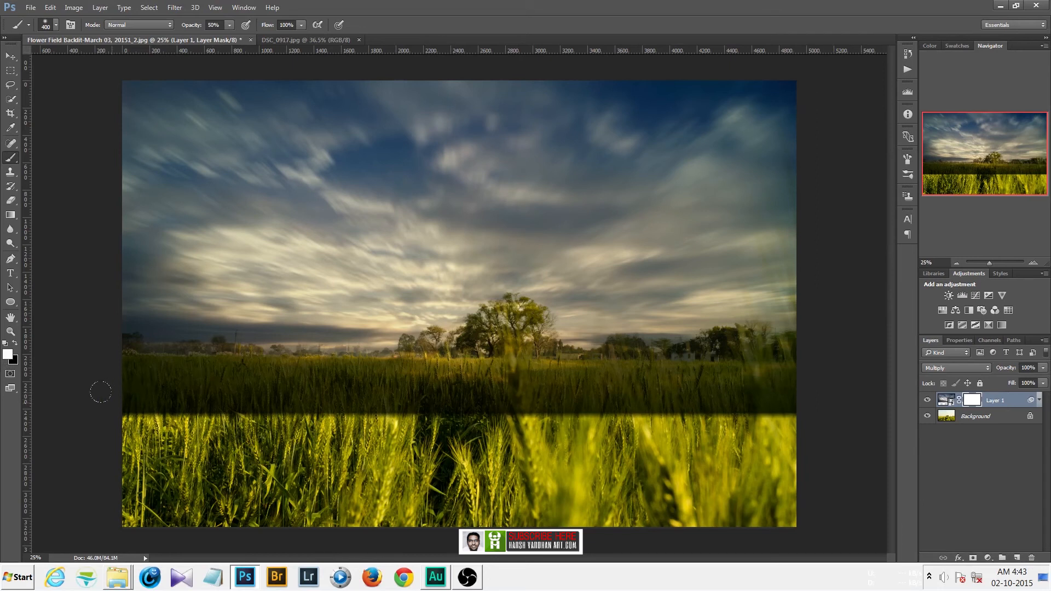
pyautogui.moveTo(316, 402)
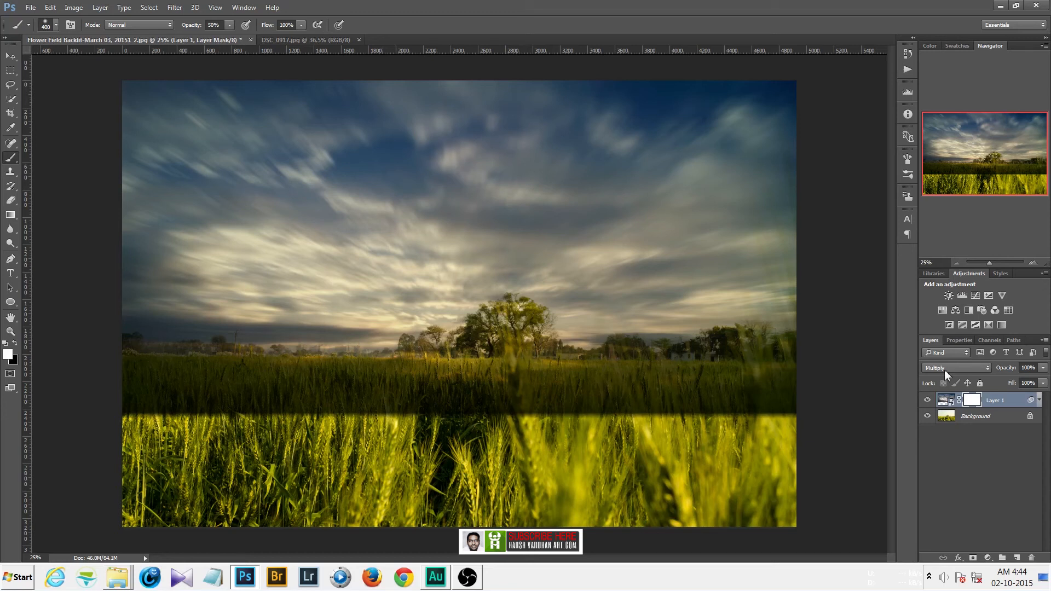
# Step: Switch Layer 1's blend mode to Normal for comparison, then back to Multiply
pyautogui.click(947, 367)
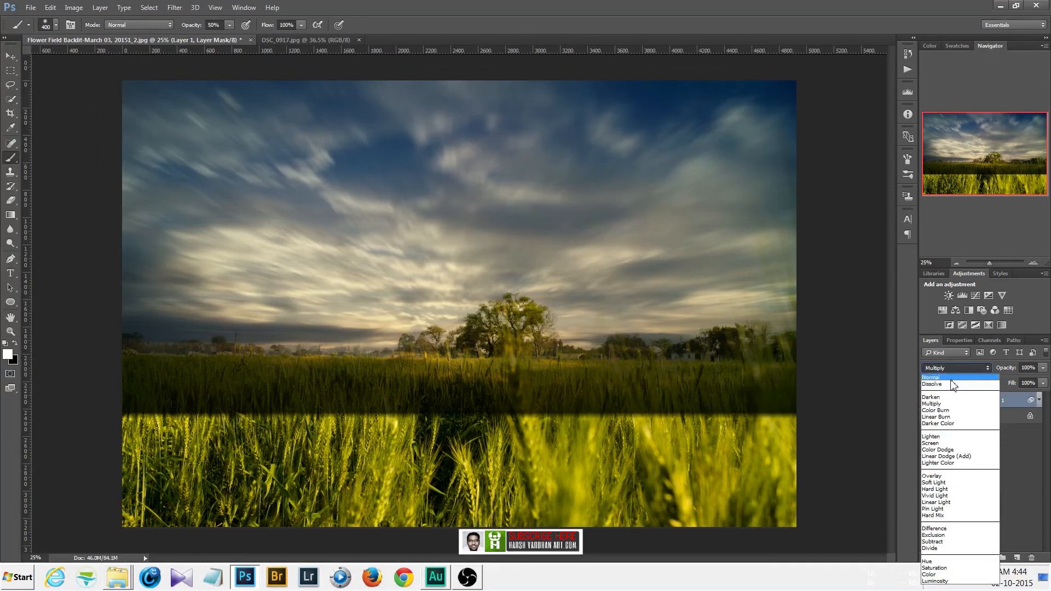
pyautogui.click(932, 376)
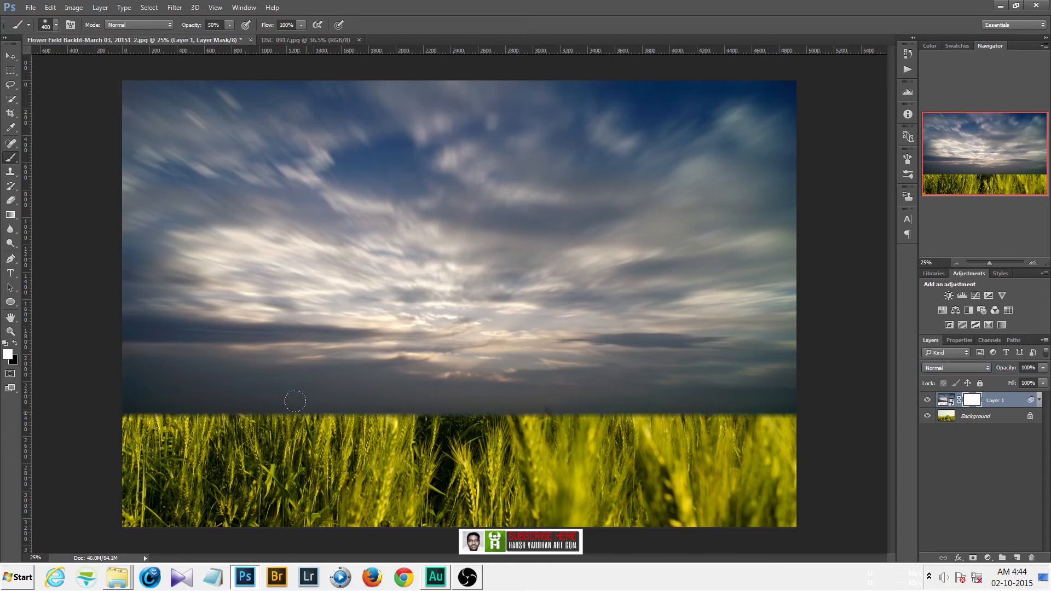
pyautogui.moveTo(547, 439)
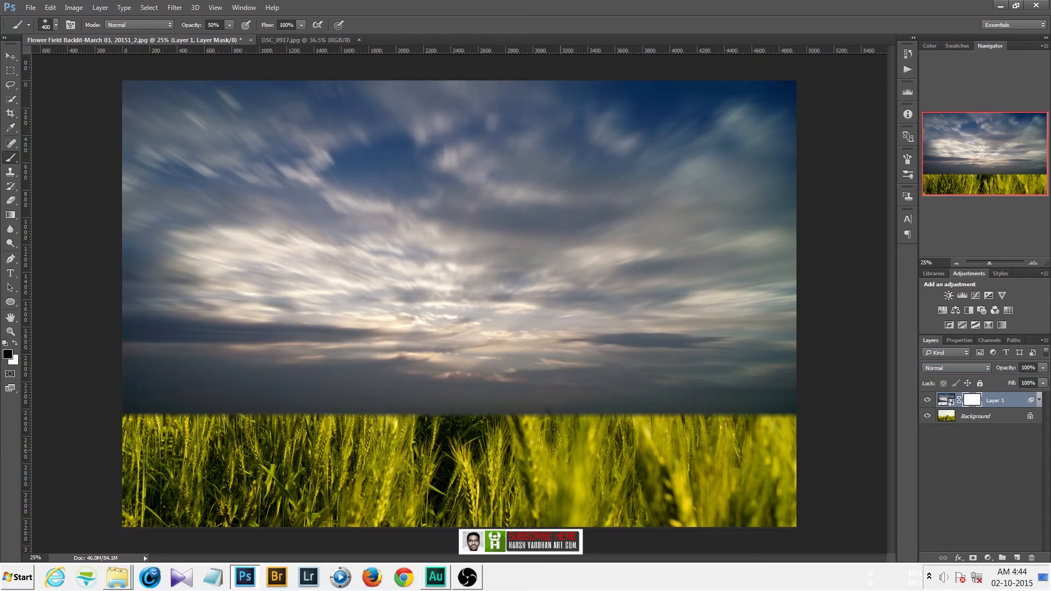
pyautogui.click(955, 368)
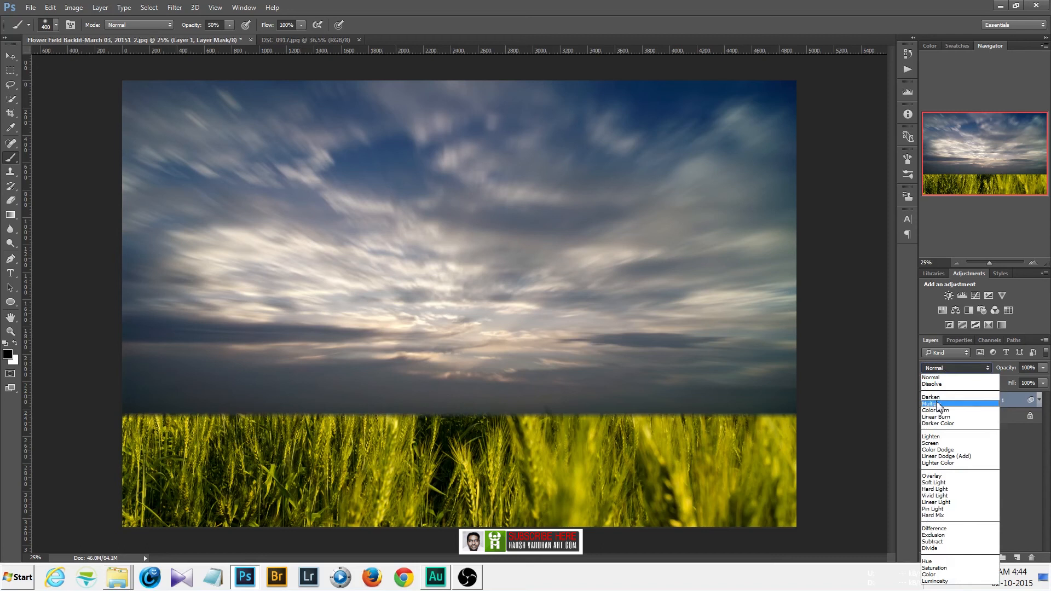
pyautogui.click(935, 403)
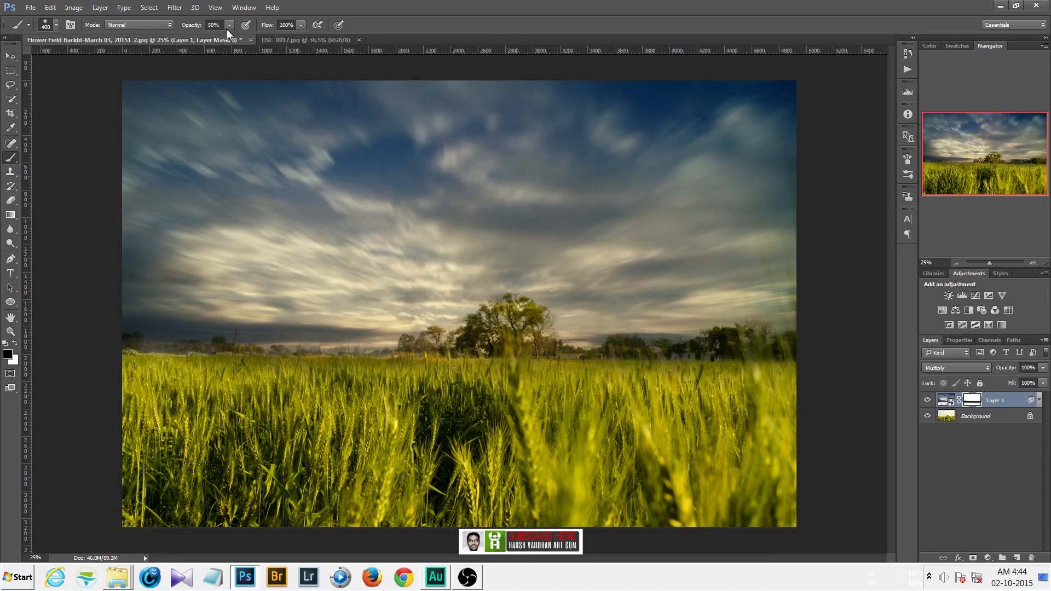
# Step: At 10% brush opacity, paint the mask along the left horizon, central trees and right tree line
pyautogui.click(214, 24)
pyautogui.write('10')
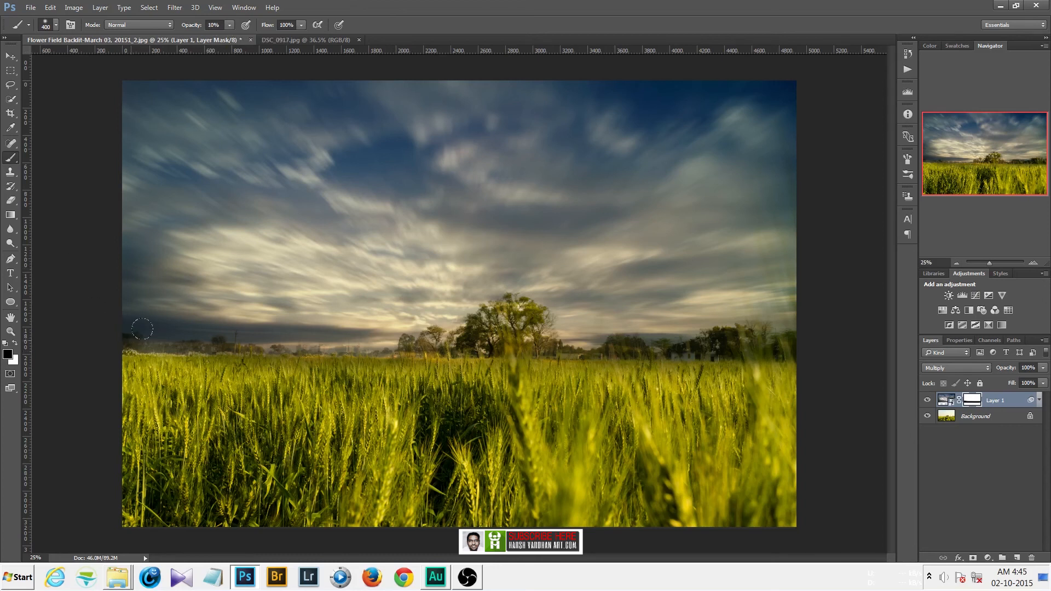
pyautogui.moveTo(143, 329); pyautogui.dragTo(254, 334)
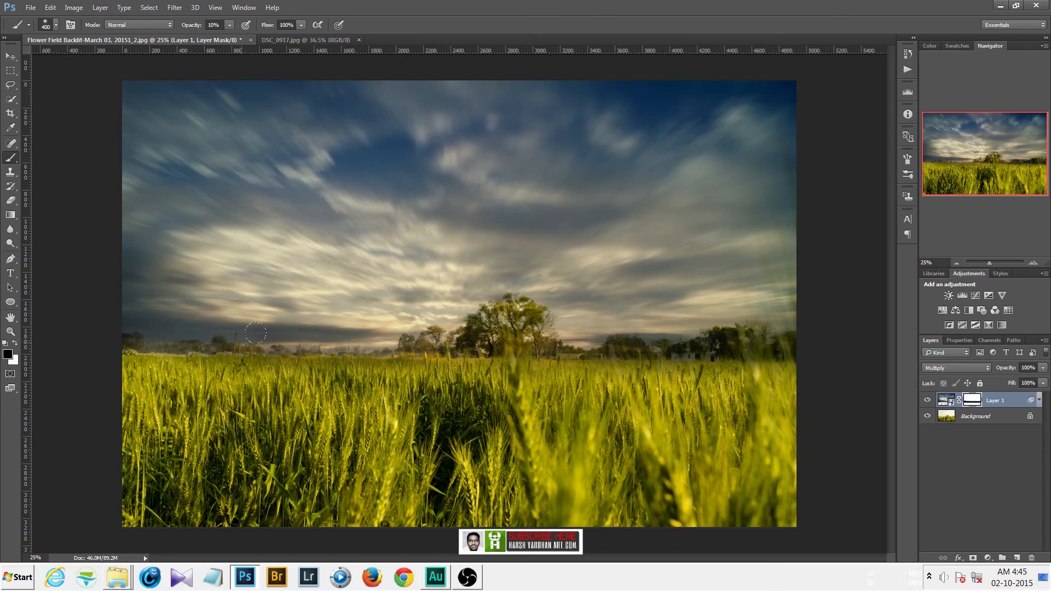
pyautogui.moveTo(255, 334); pyautogui.dragTo(467, 317)
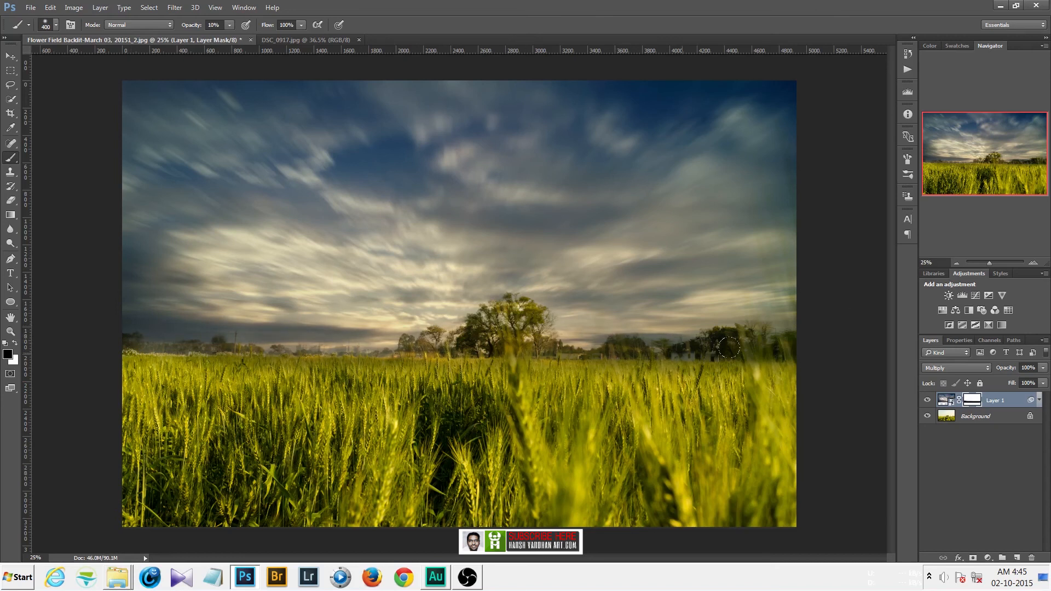
pyautogui.moveTo(727, 345); pyautogui.dragTo(778, 328)
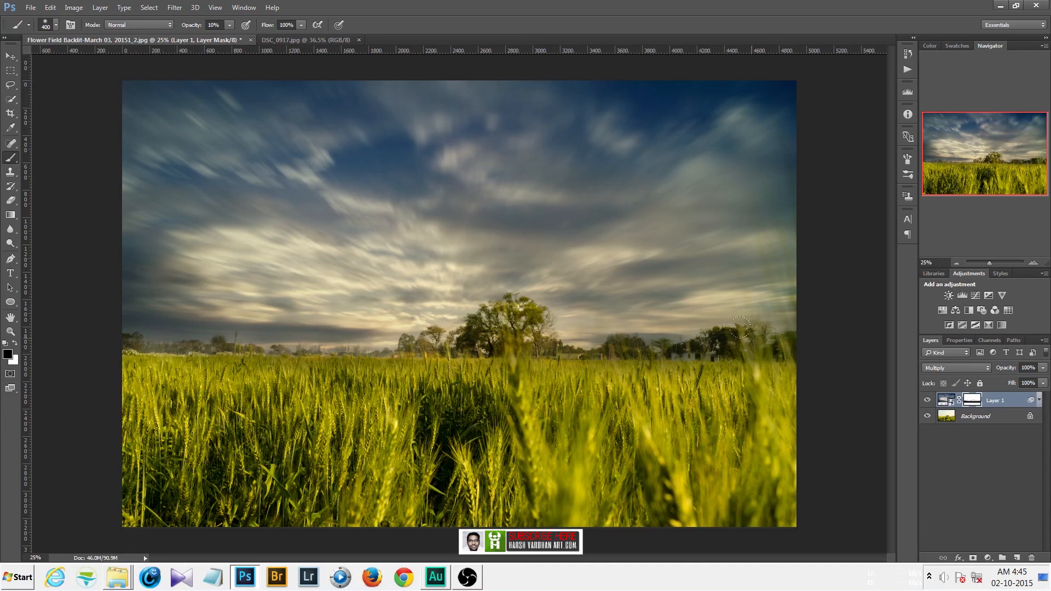
pyautogui.moveTo(848, 313)
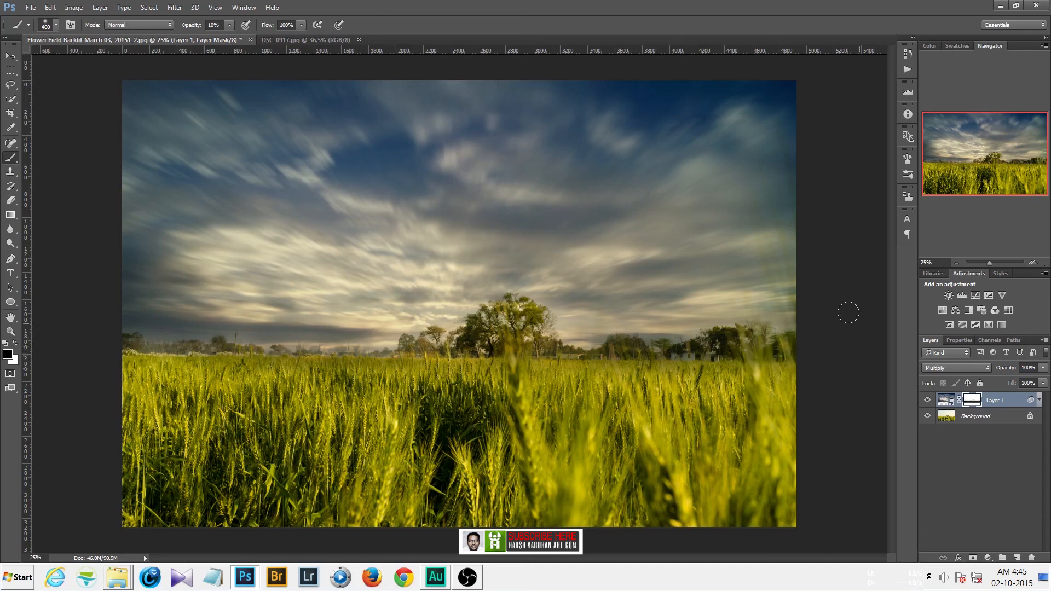
pyautogui.moveTo(784, 143)
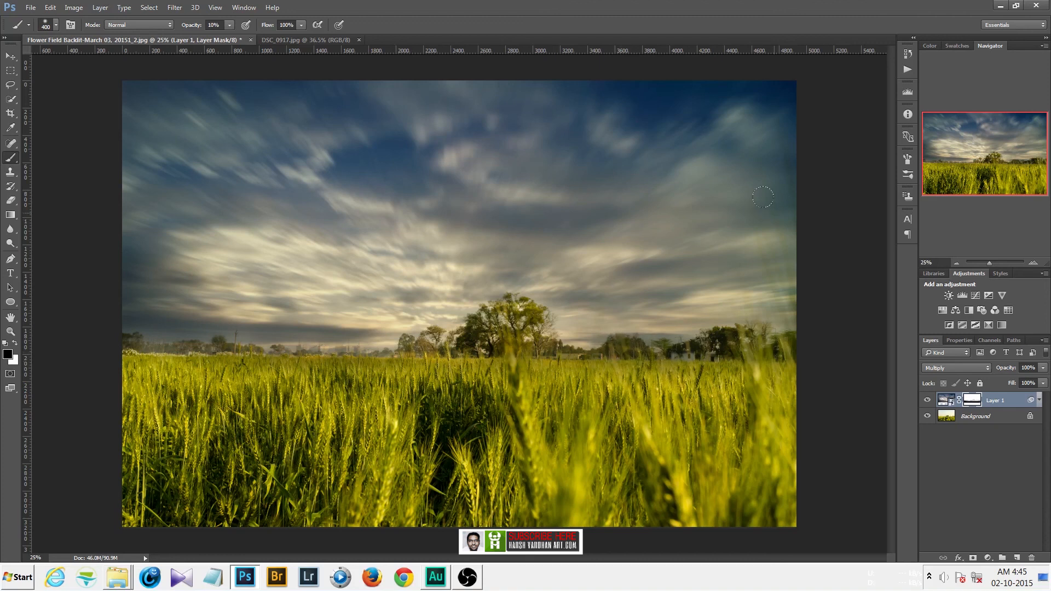
pyautogui.moveTo(803, 330)
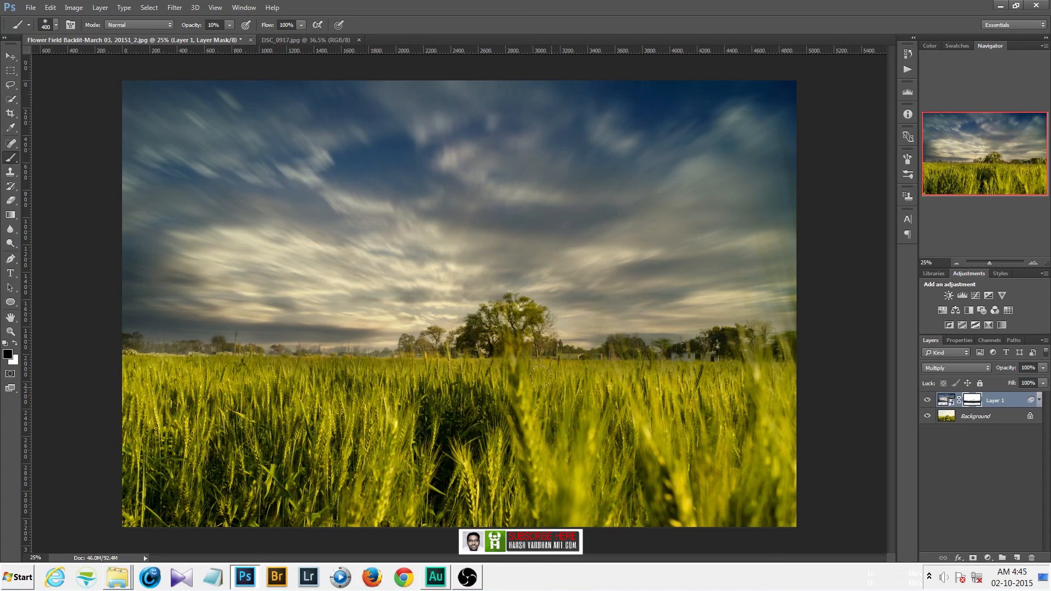
pyautogui.moveTo(486, 326)
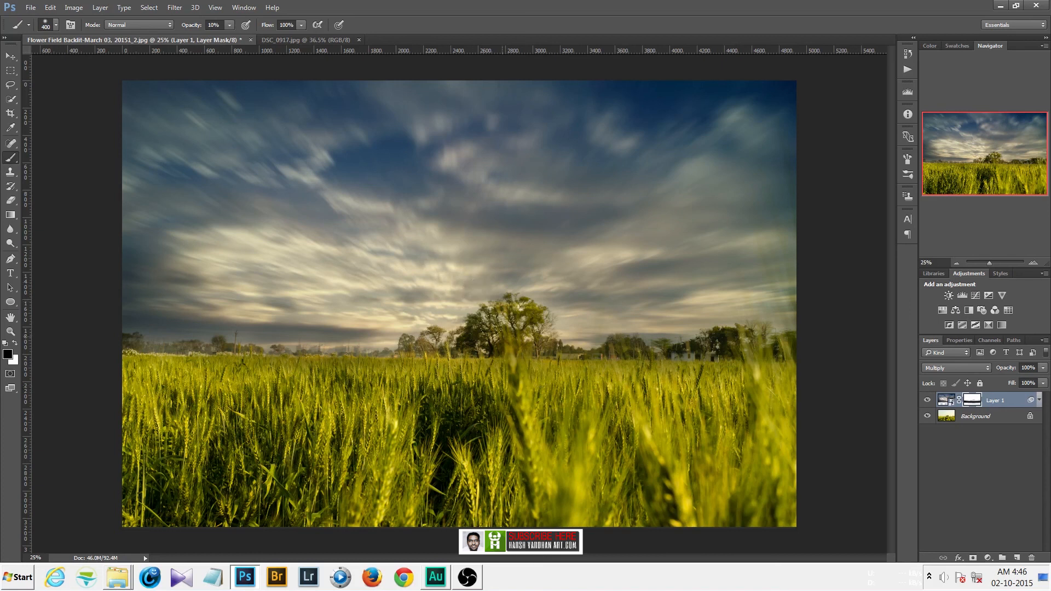